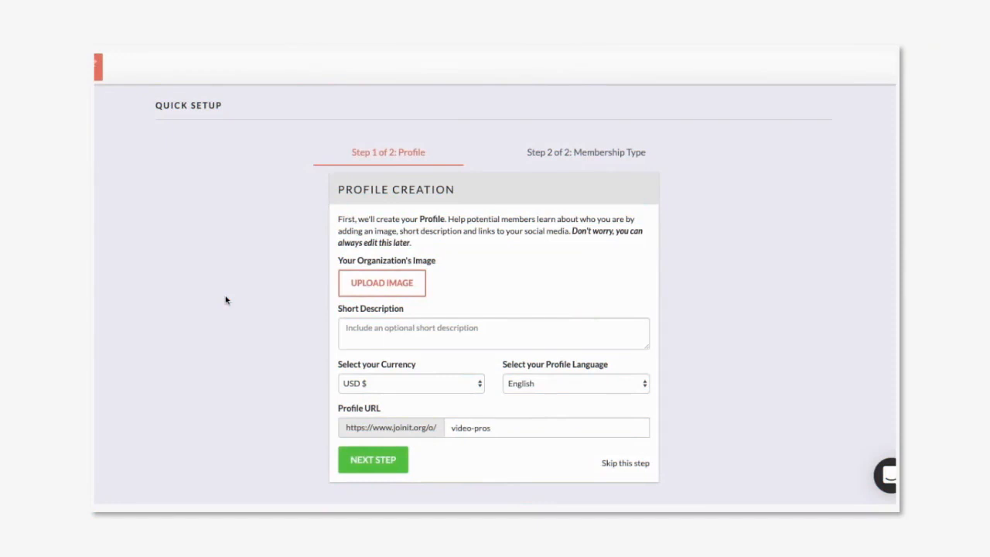
mouse_move(677, 453)
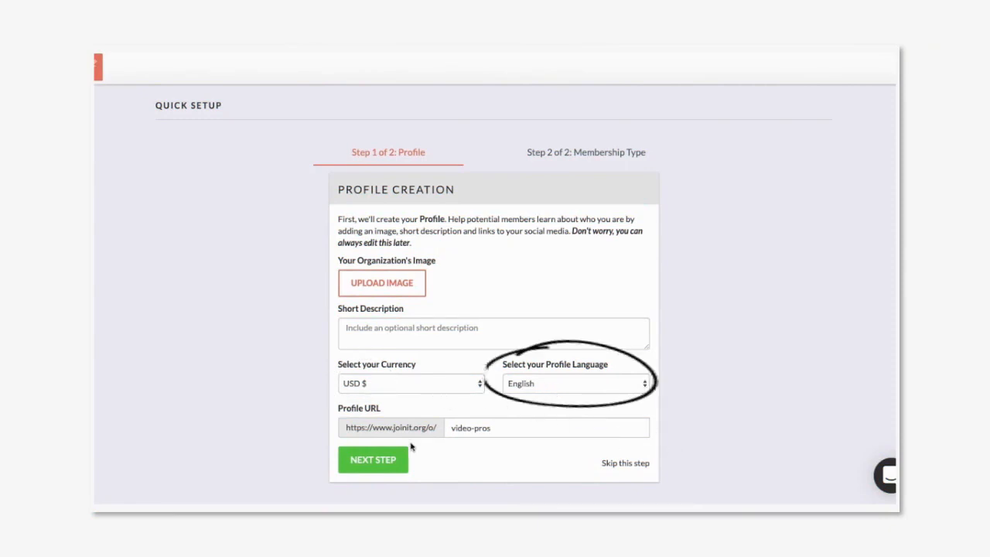
Step: Keep the default profile settings and advance to Step 2: Membership Types
left_click(373, 459)
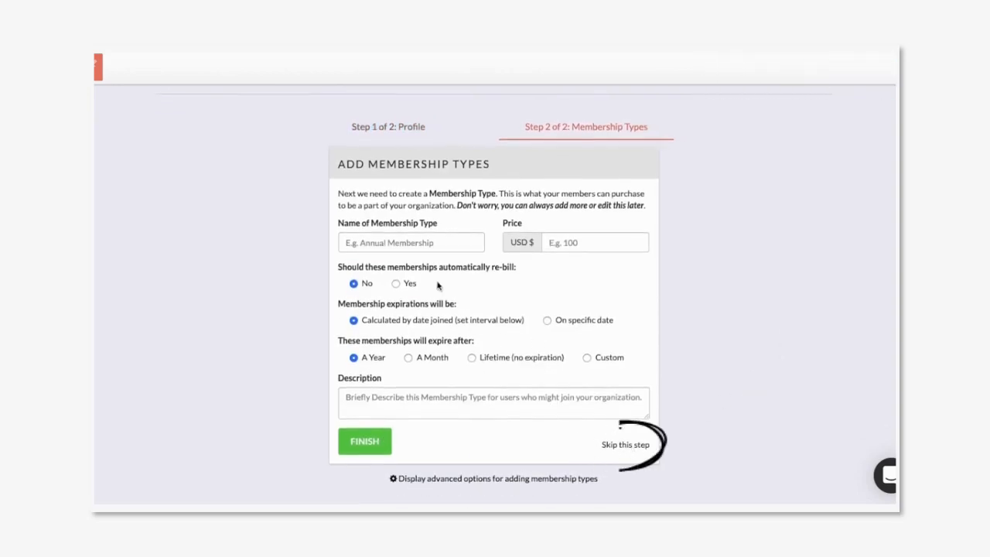
Step: Name the membership type 'Annual', price it at 100, keep default options, and finish
left_click(365, 441)
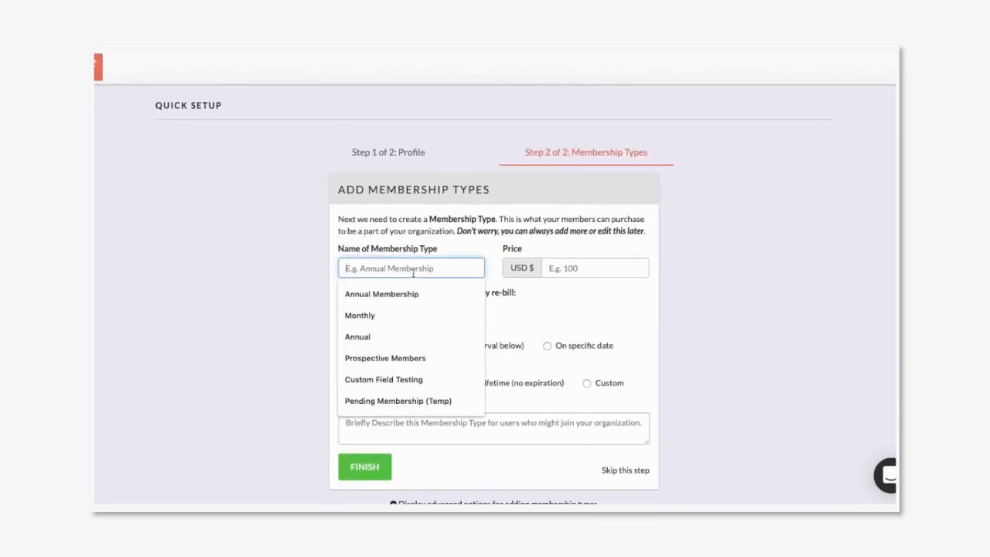
left_click(357, 336)
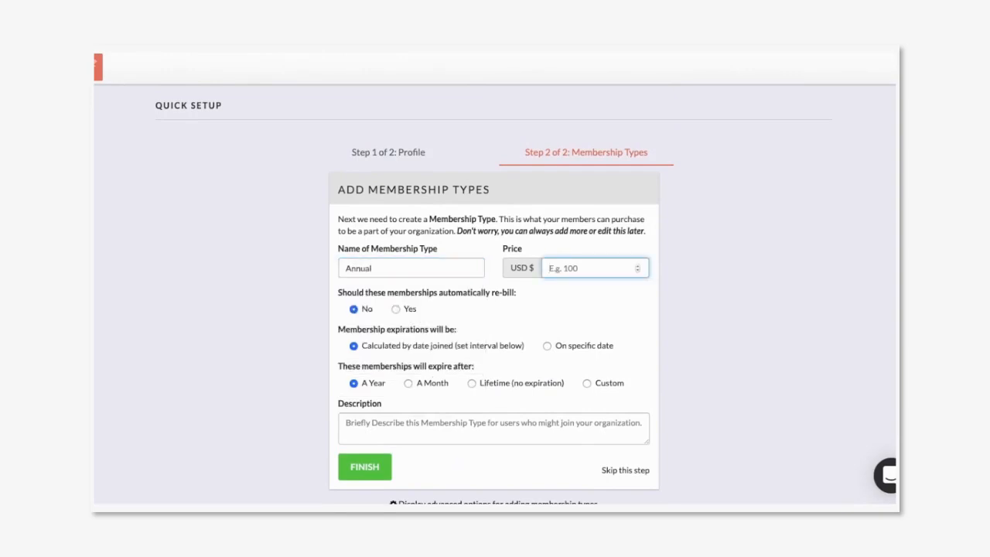
type("100")
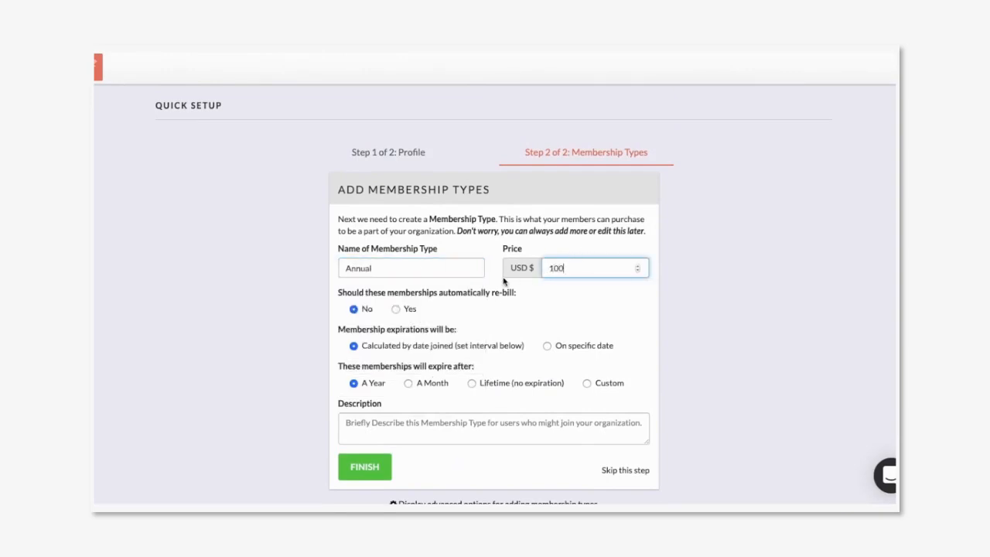
mouse_move(391, 379)
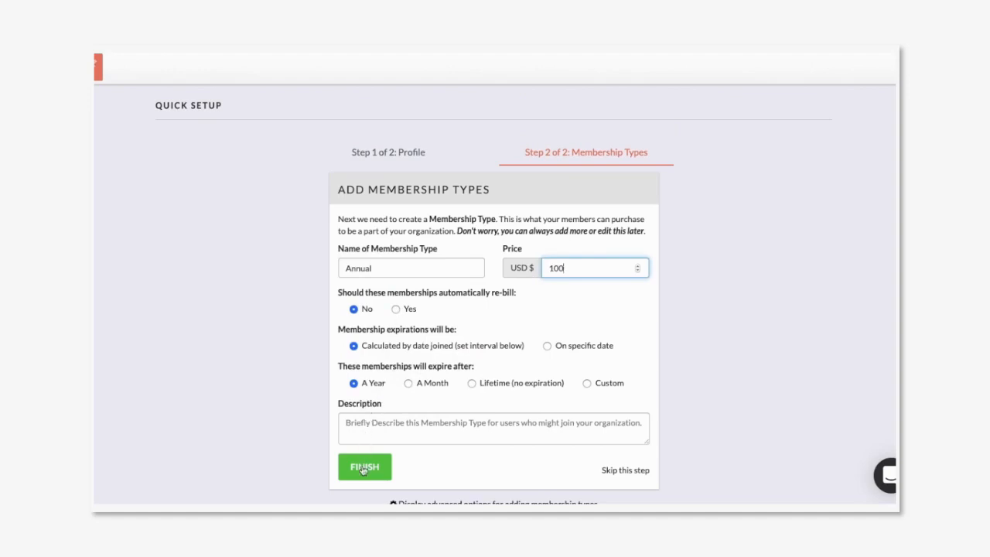
left_click(364, 467)
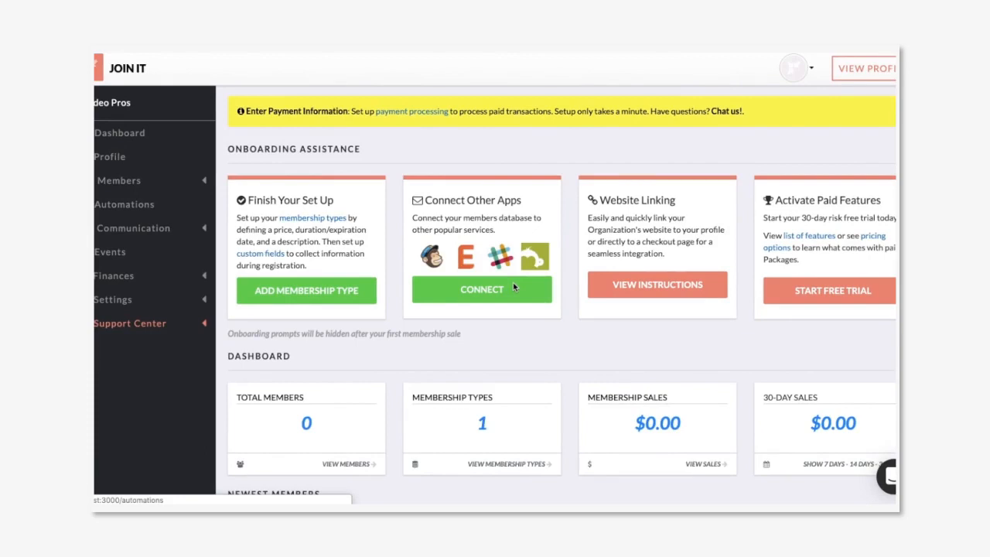
mouse_move(514, 278)
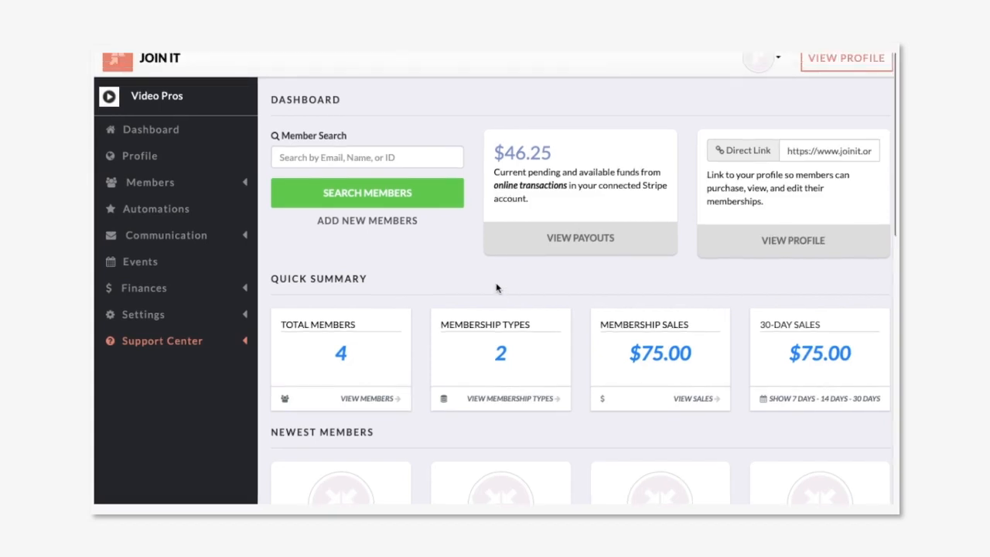
Step: Open Members > Membership Types, listing Silver Circle ($25) and Gold Circle ($50)
left_click(150, 182)
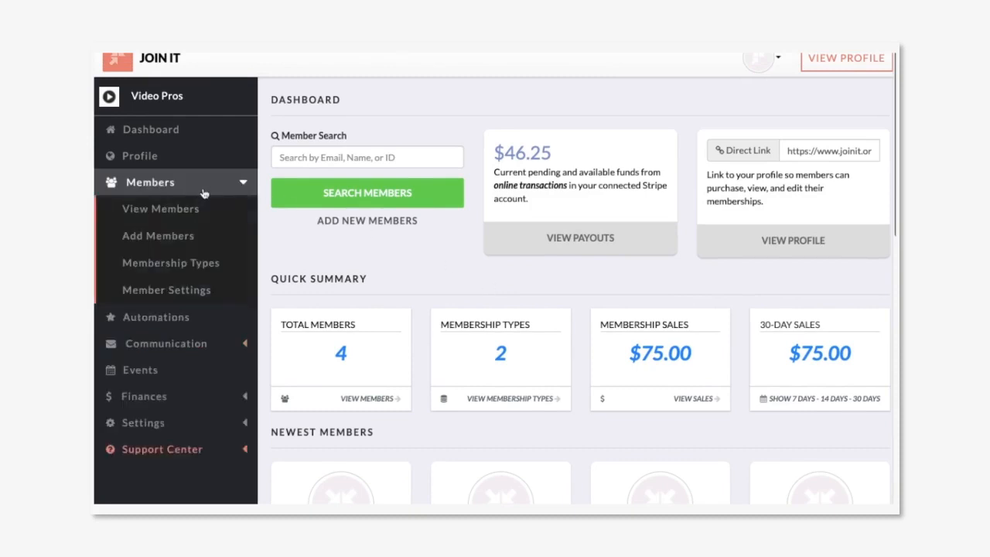
left_click(171, 263)
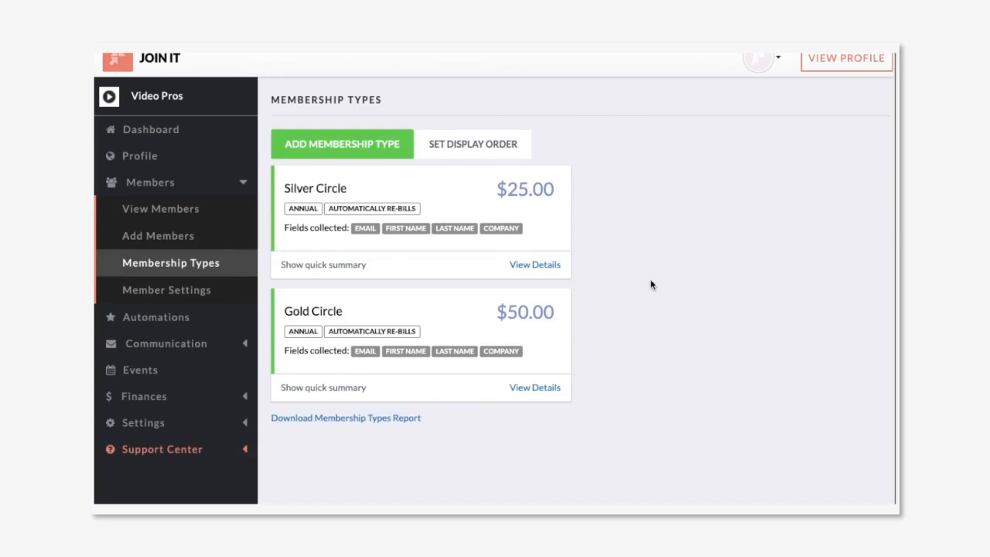
mouse_move(379, 153)
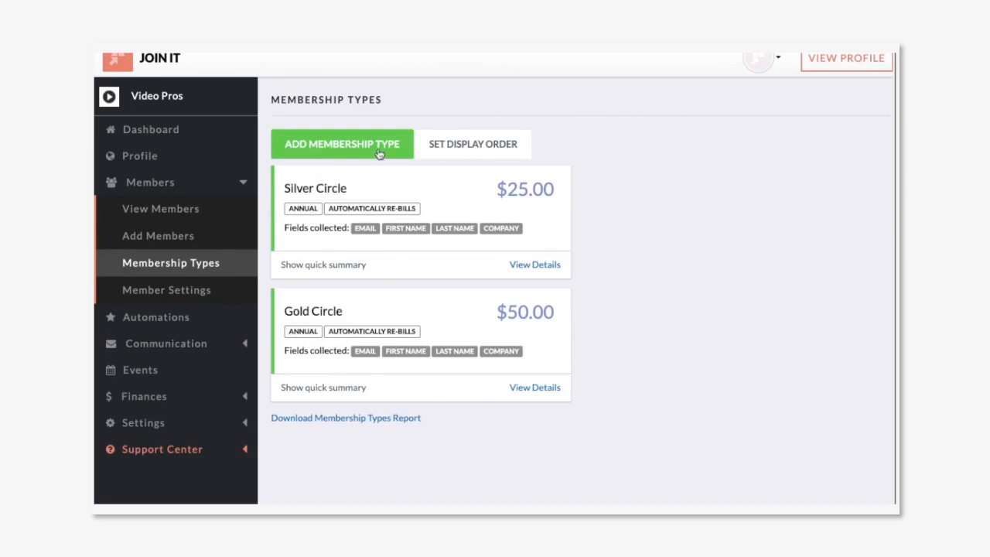
mouse_move(417, 165)
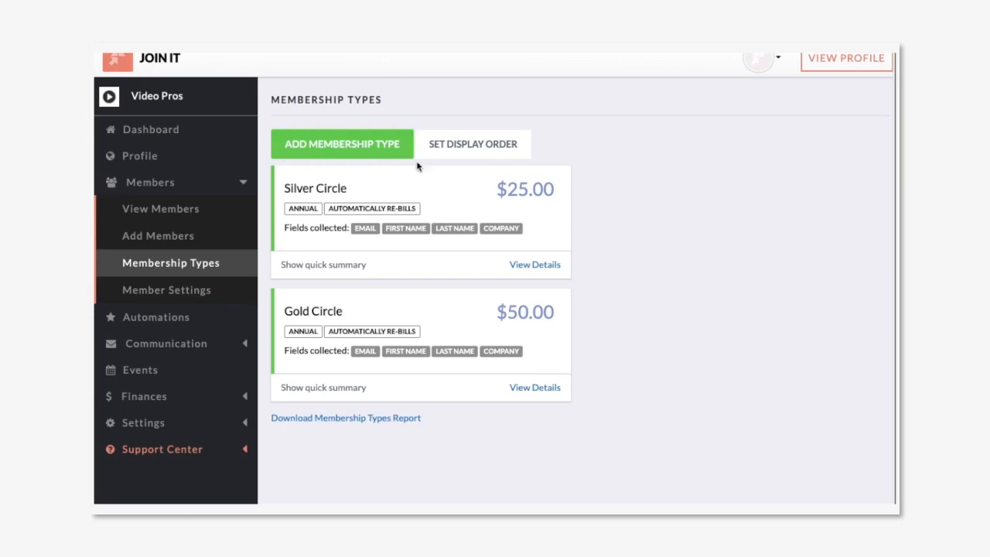
mouse_move(446, 185)
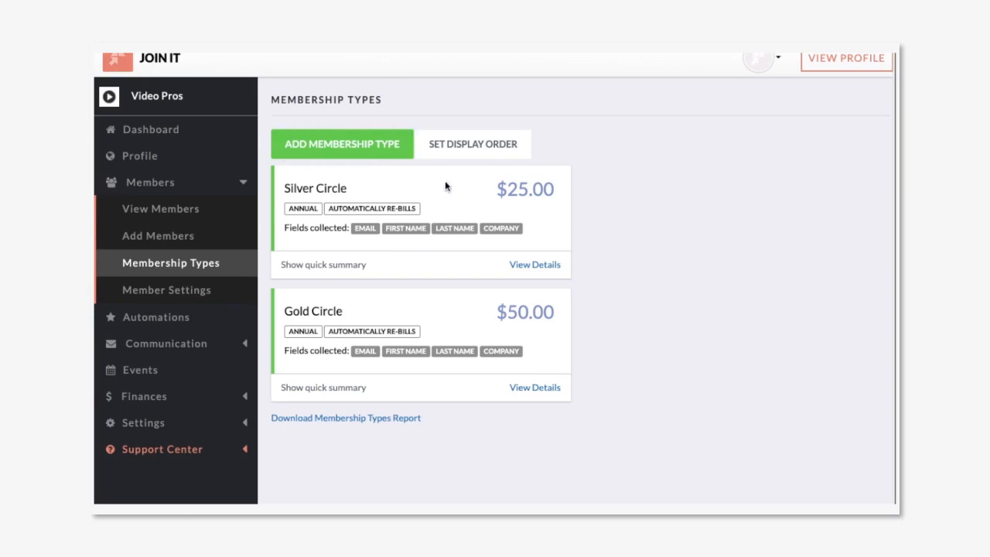
Step: Look through Silver Circle's details, then go to the Add Members form
left_click(535, 265)
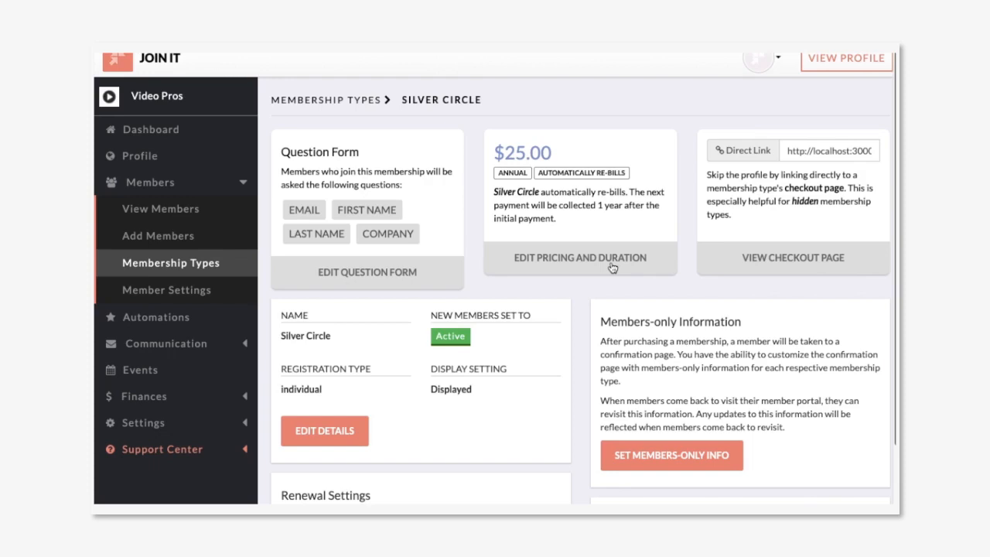
scroll("down", 3)
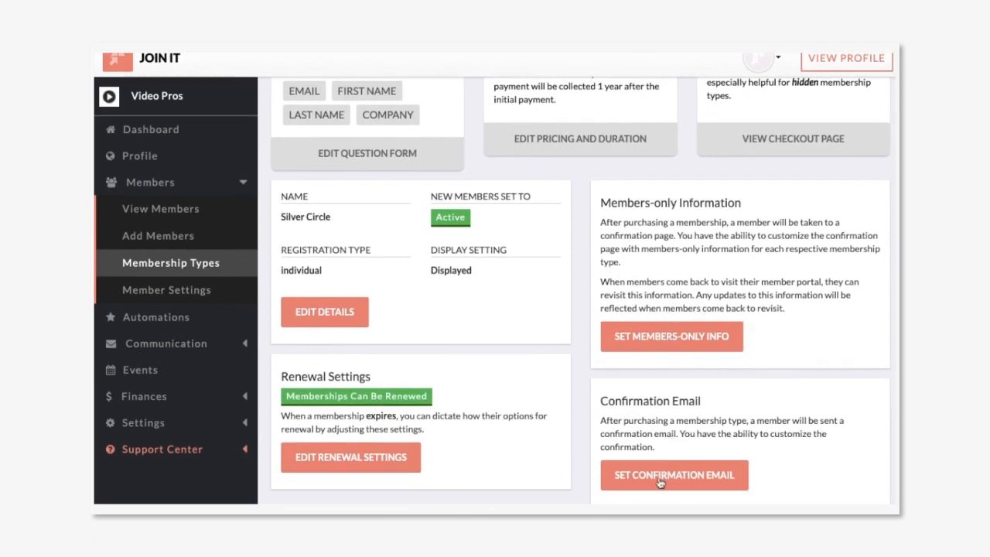
left_click(674, 475)
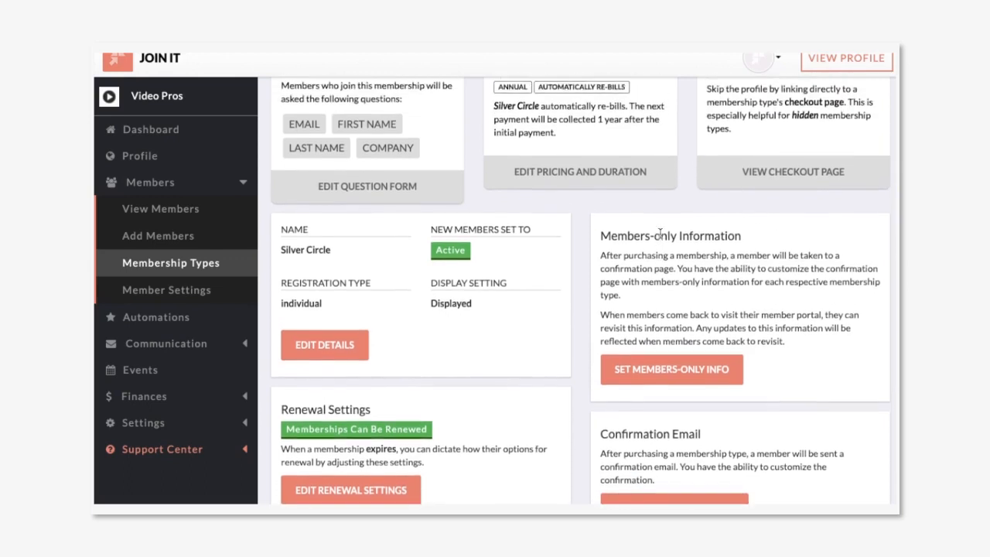
scroll("up", 3)
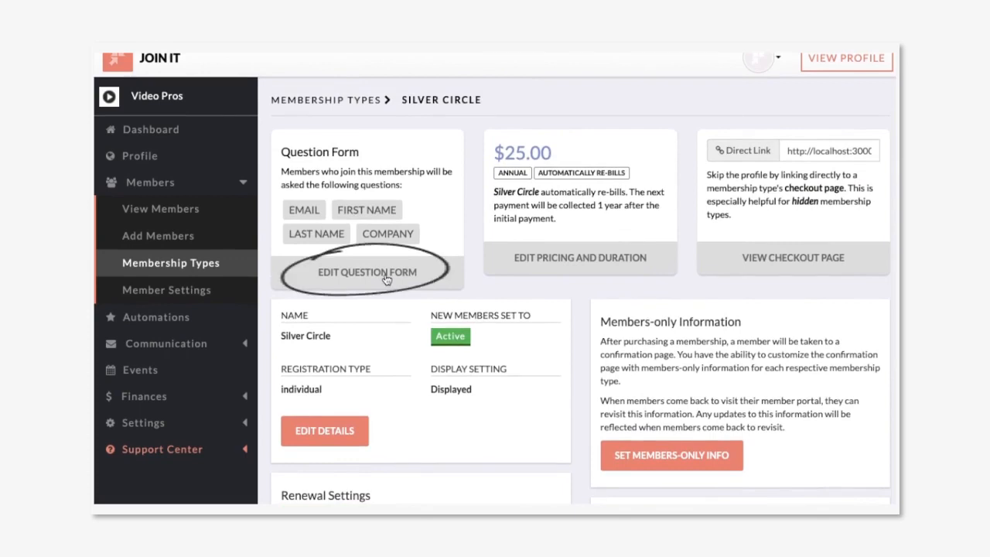
scroll("down", 3)
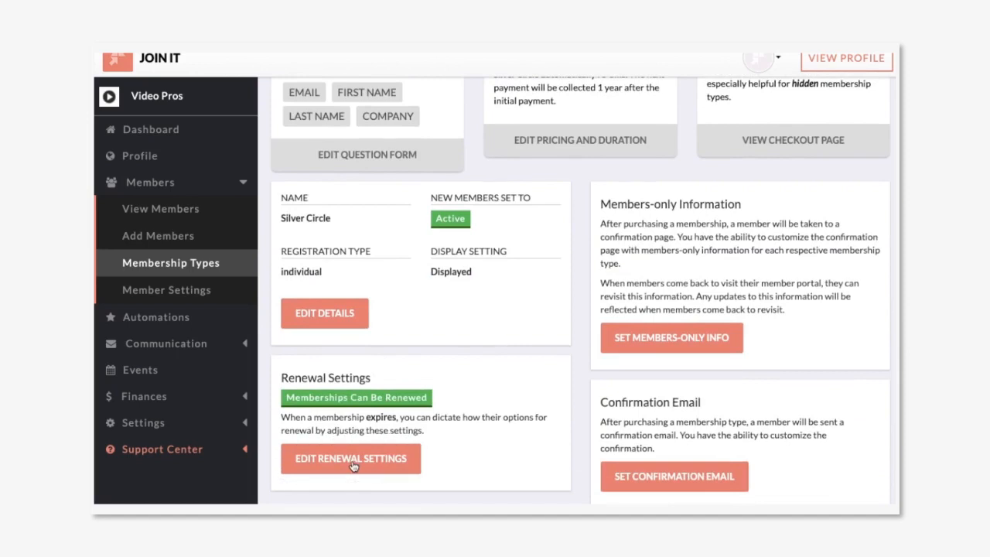
scroll("down", 3)
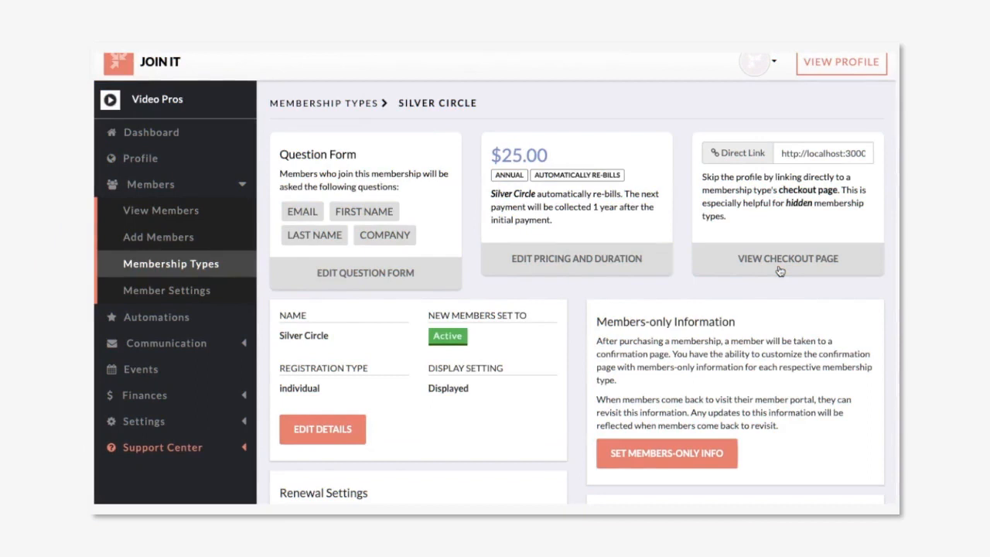
left_click(158, 237)
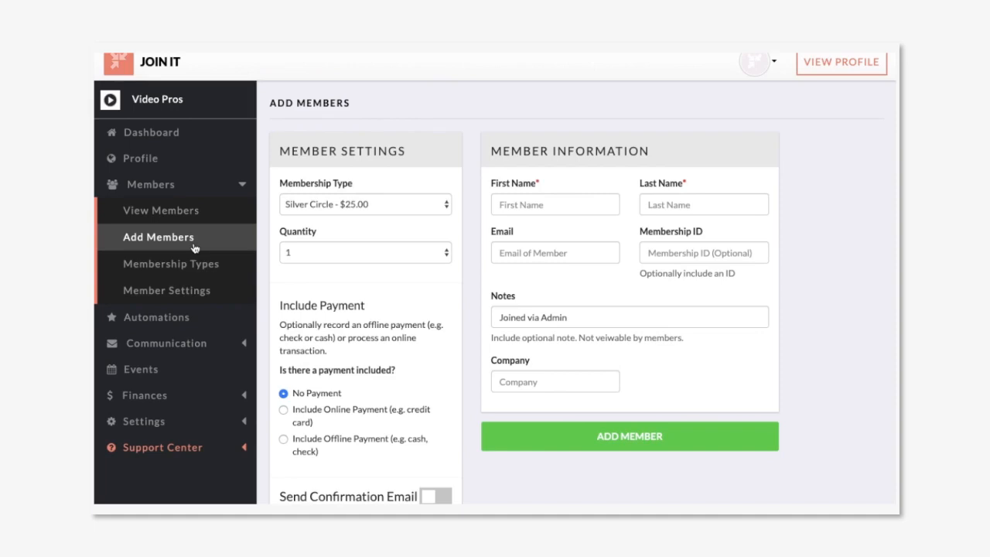
mouse_move(475, 240)
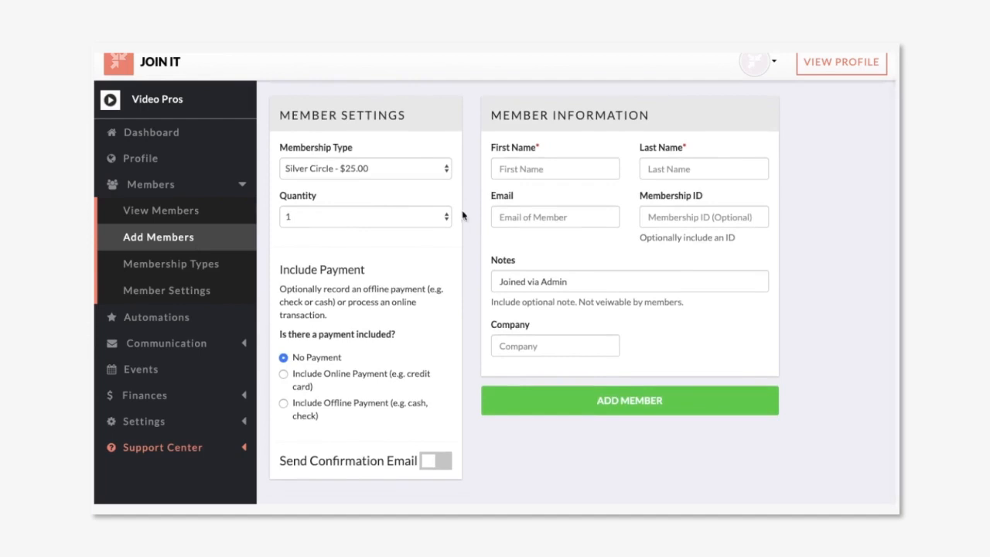
mouse_move(426, 173)
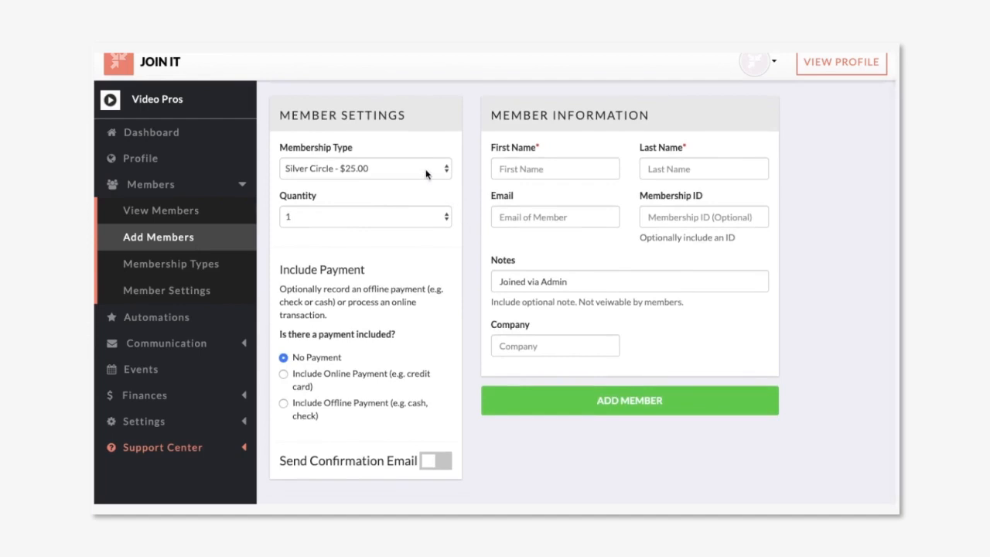
left_click(365, 168)
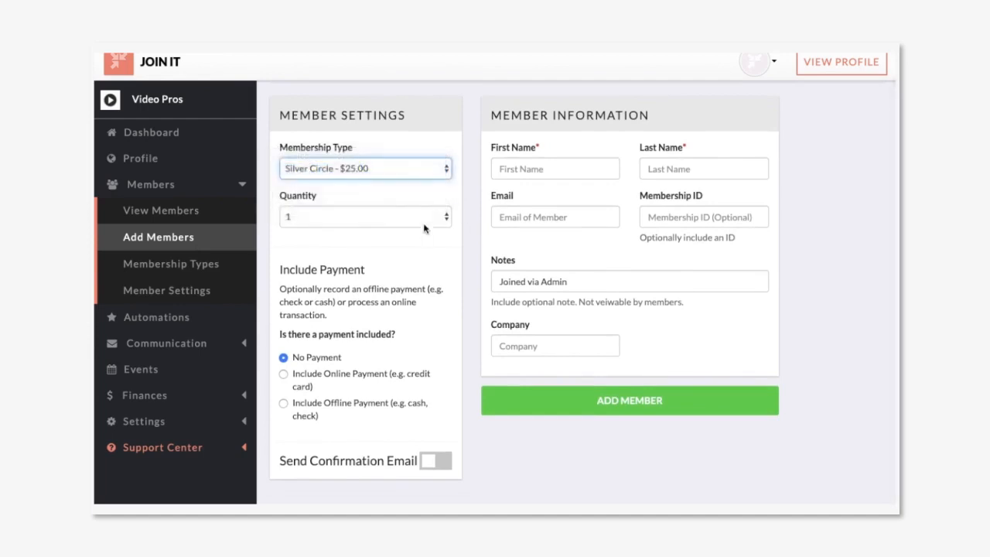
mouse_move(381, 354)
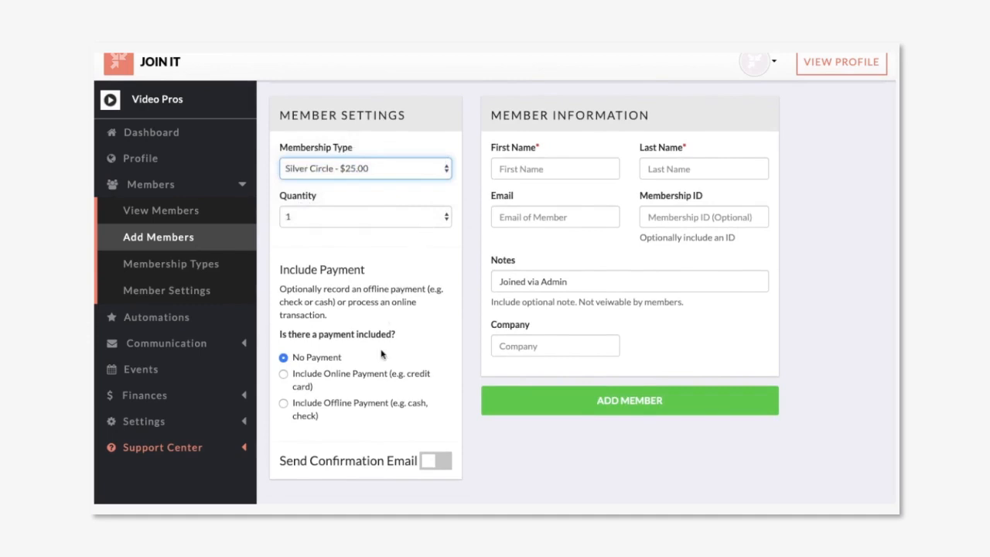
mouse_move(369, 377)
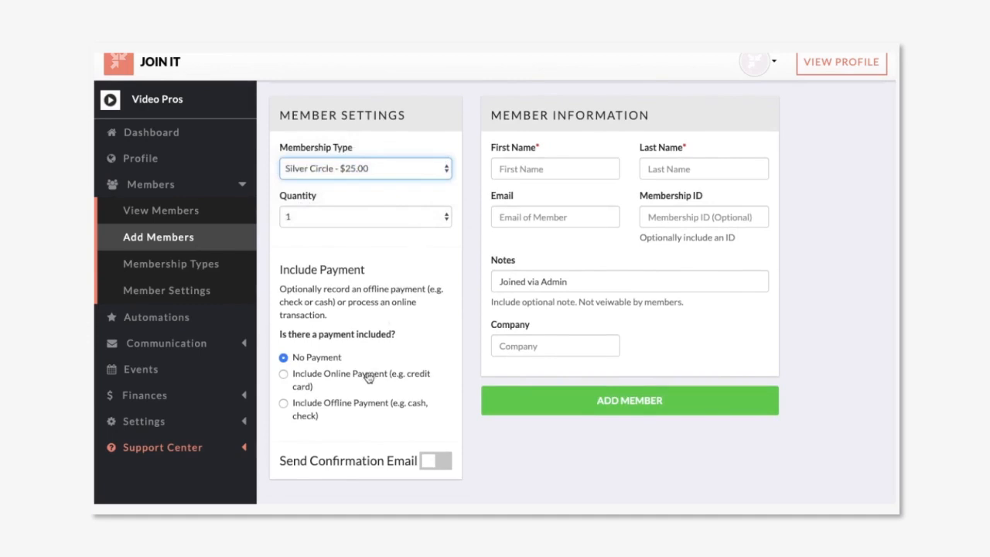
mouse_move(359, 409)
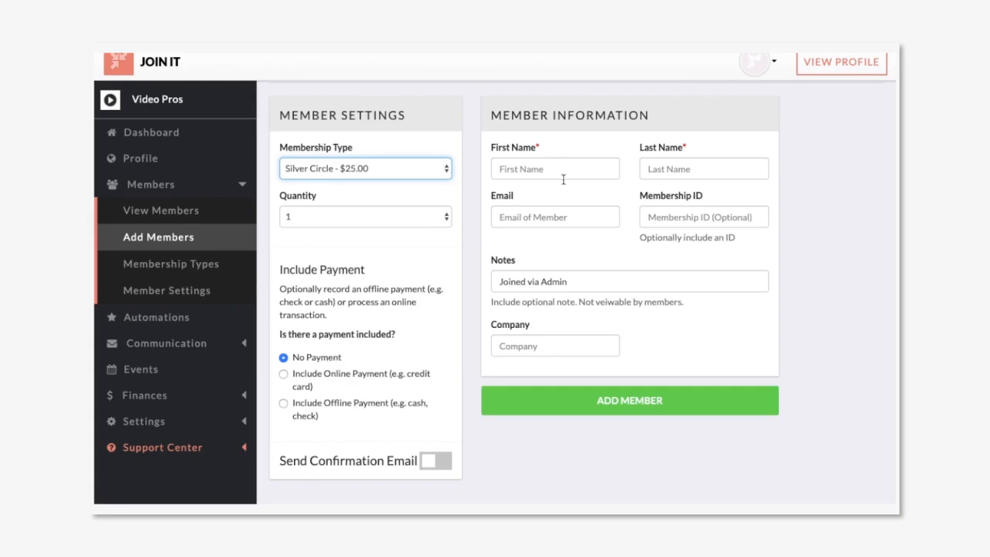
left_click(555, 169)
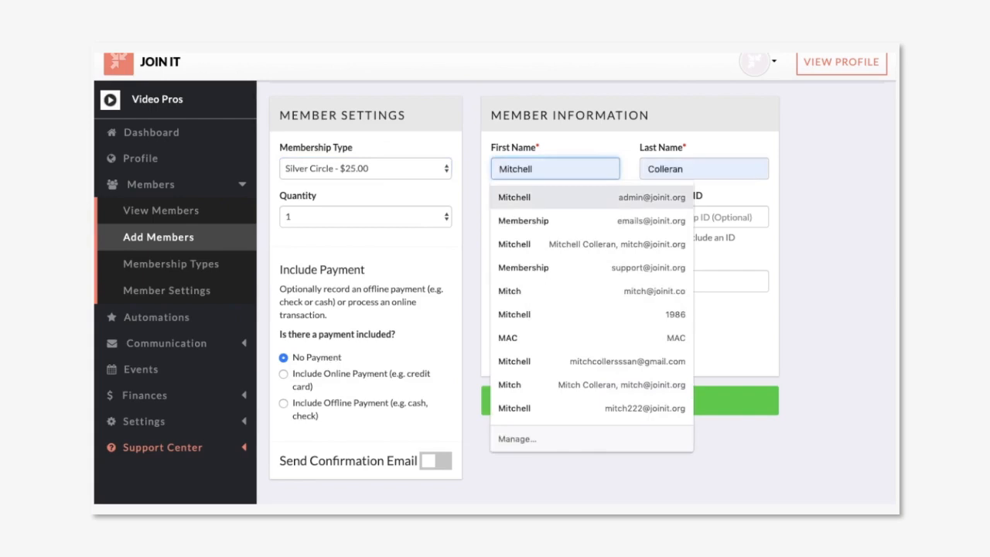
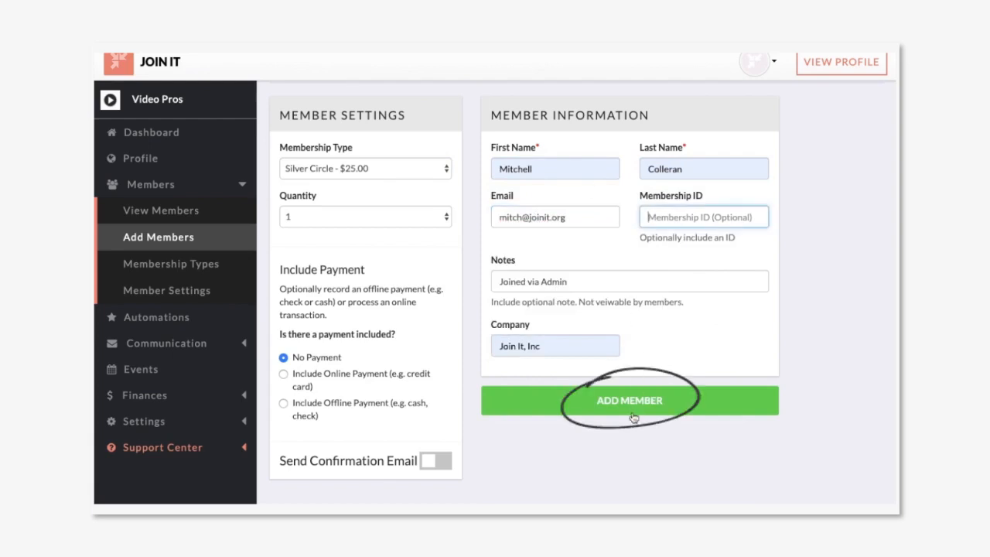
left_click(630, 400)
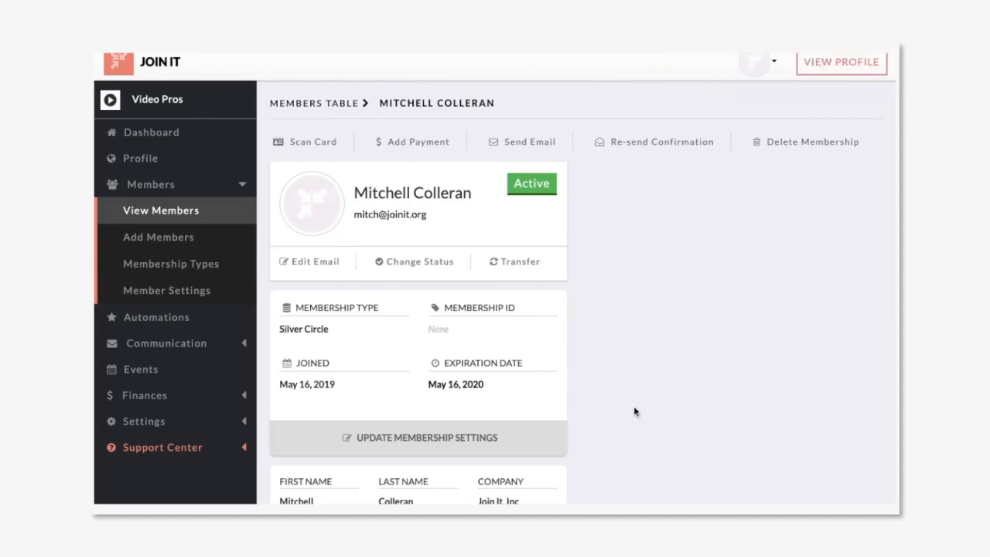
scroll("down", 3)
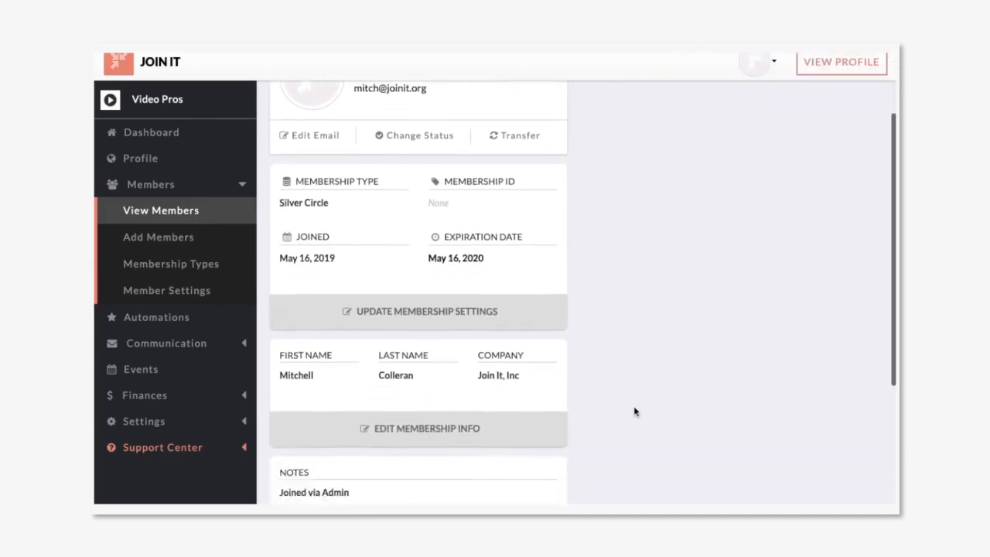
scroll("down", 3)
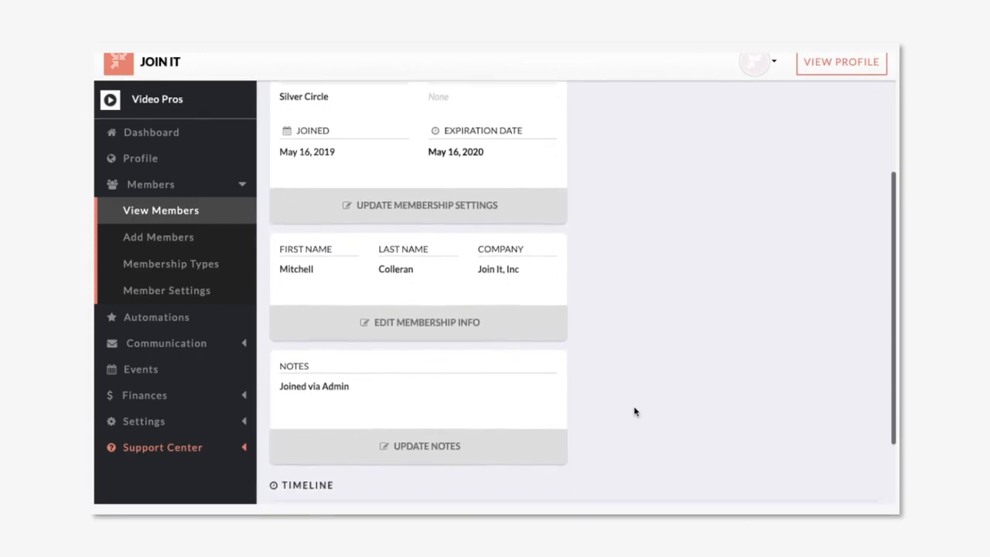
scroll("down", 3)
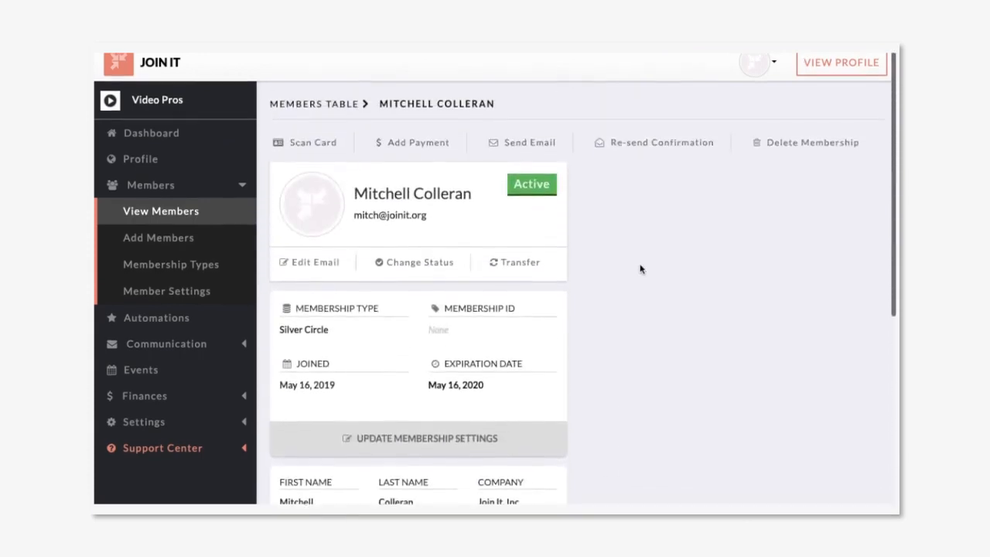
scroll("down", 3)
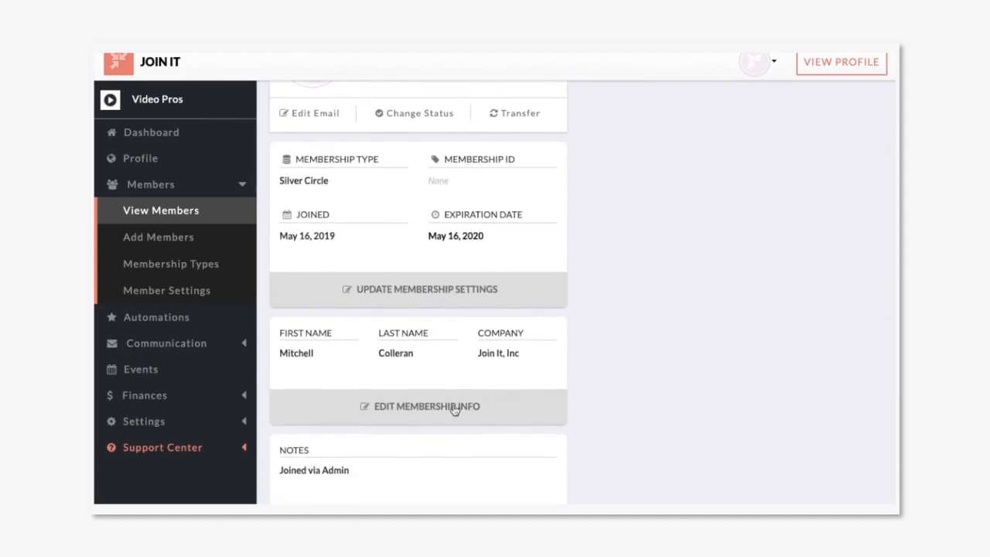
left_click(427, 406)
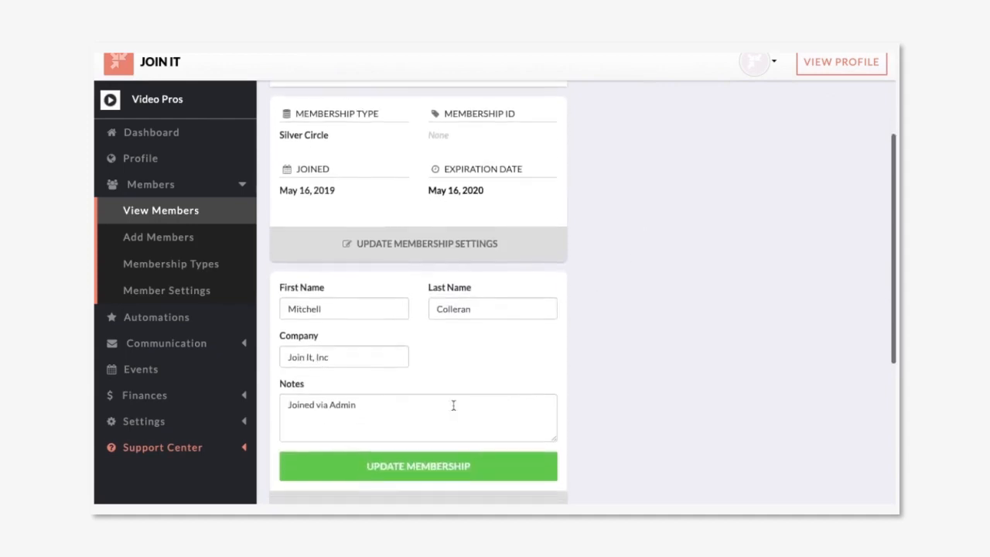
left_click(344, 356)
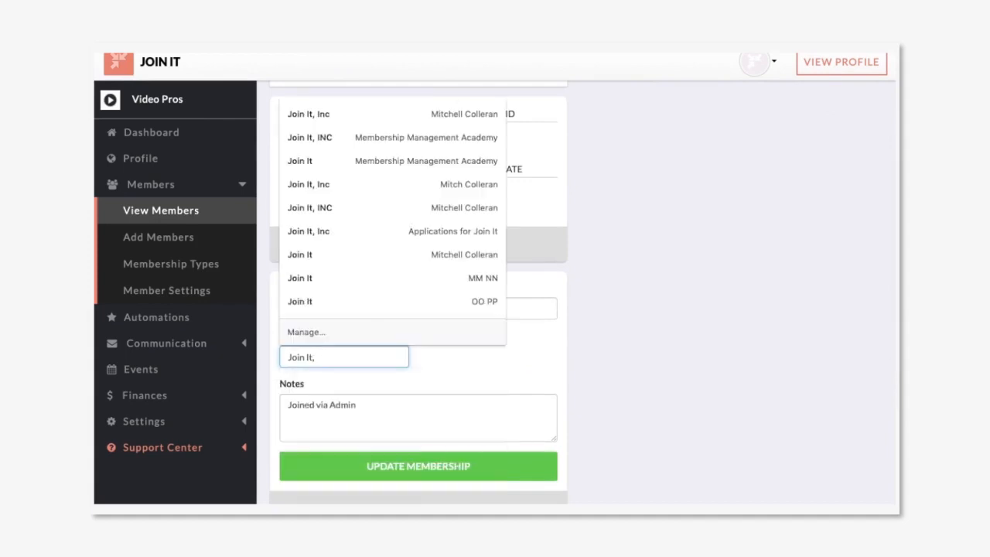
left_click(418, 465)
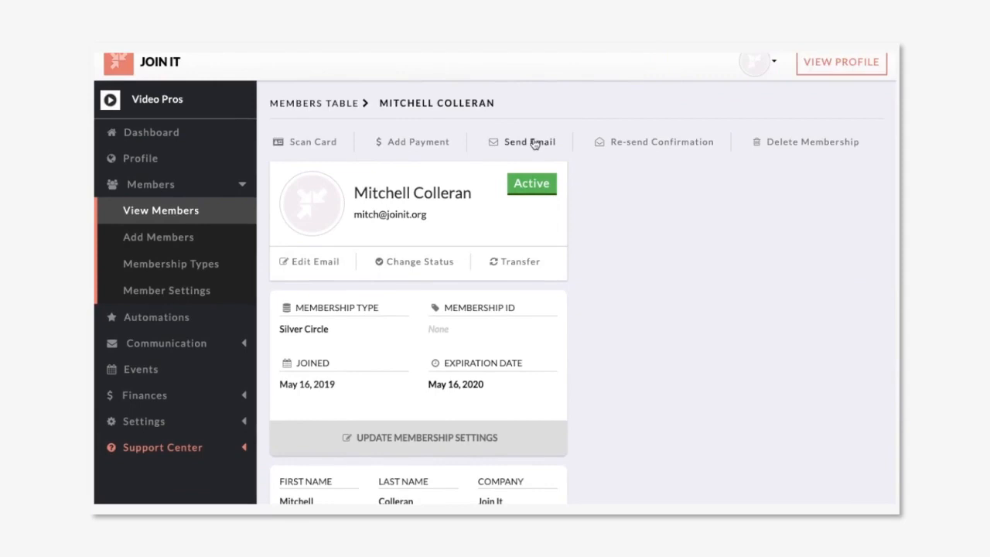
left_click(150, 184)
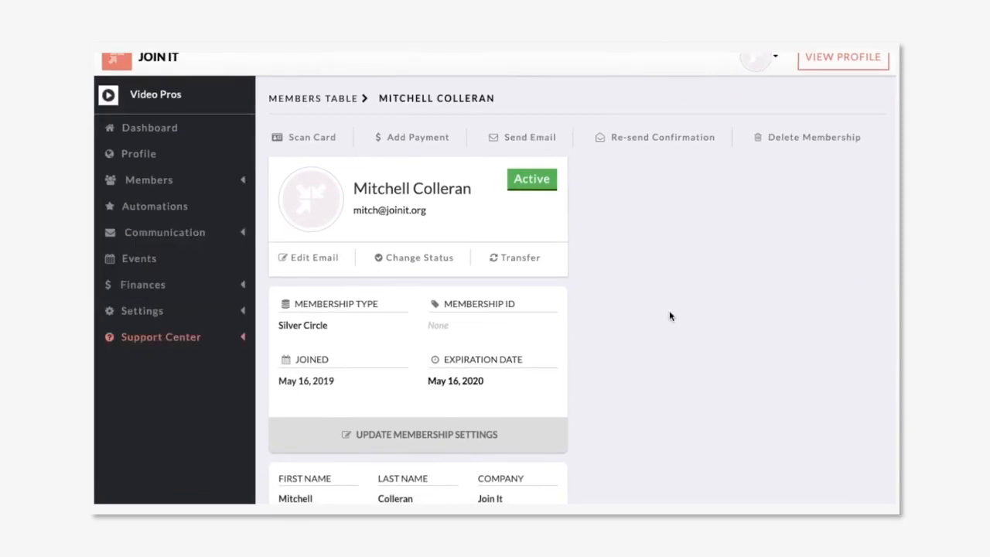
Step: Open Members > View Members and search the table for 'Mitch'
left_click(148, 180)
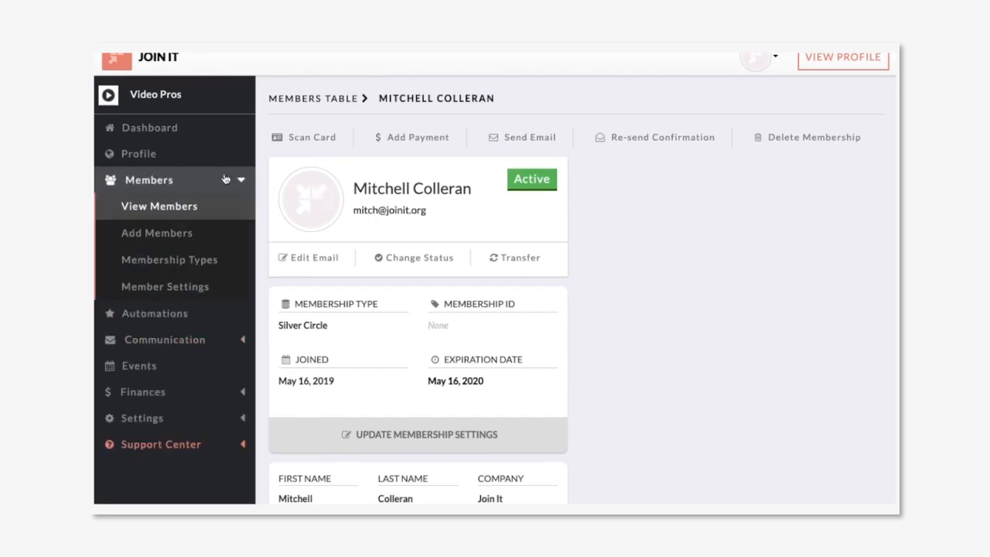
left_click(160, 206)
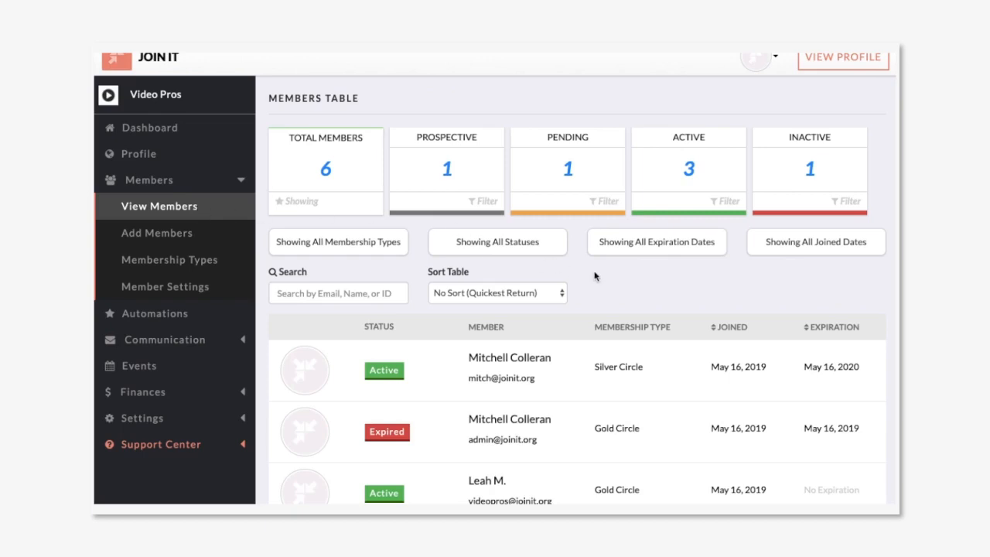
left_click(567, 169)
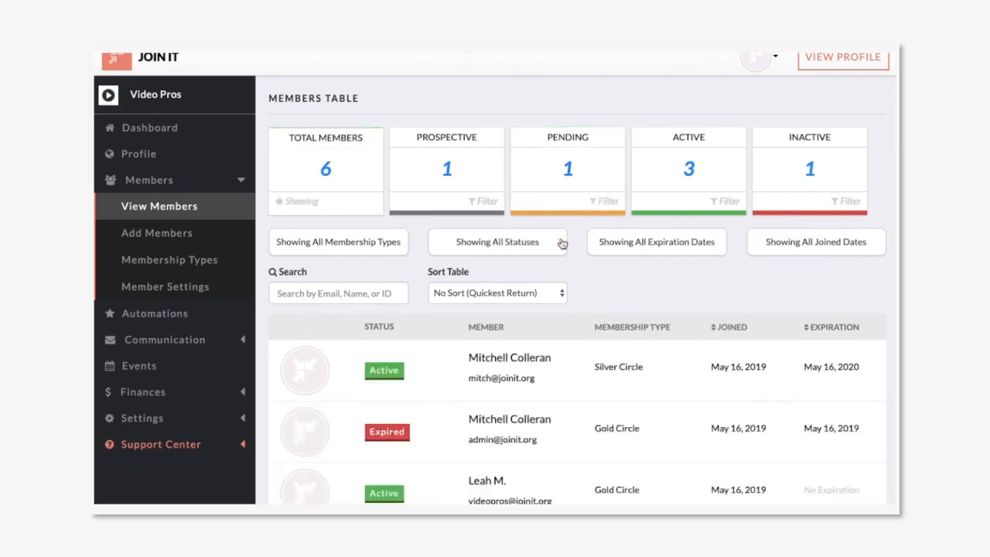
type("Mitch")
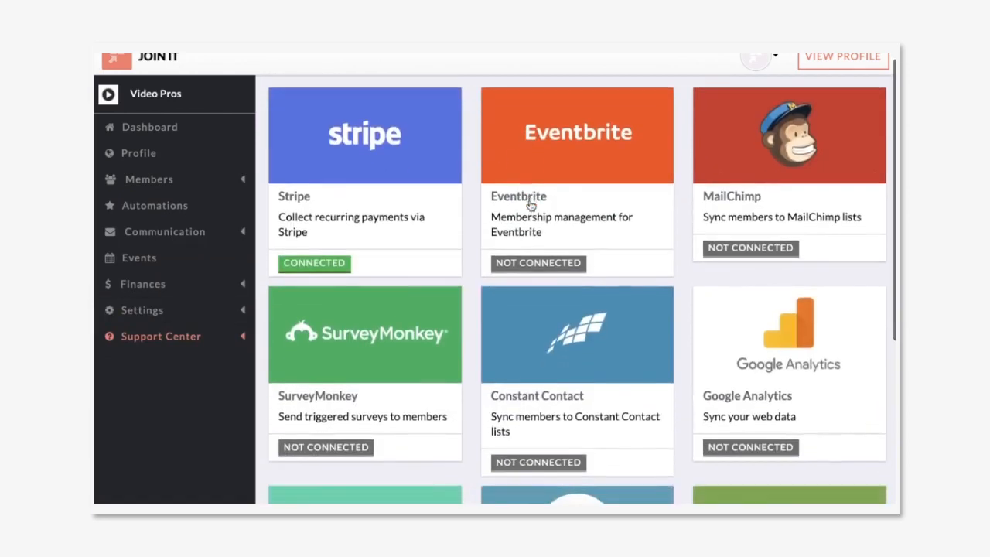
Step: Look over the integrations, then go to Communication > Quick & Easy Email
scroll("down", 3)
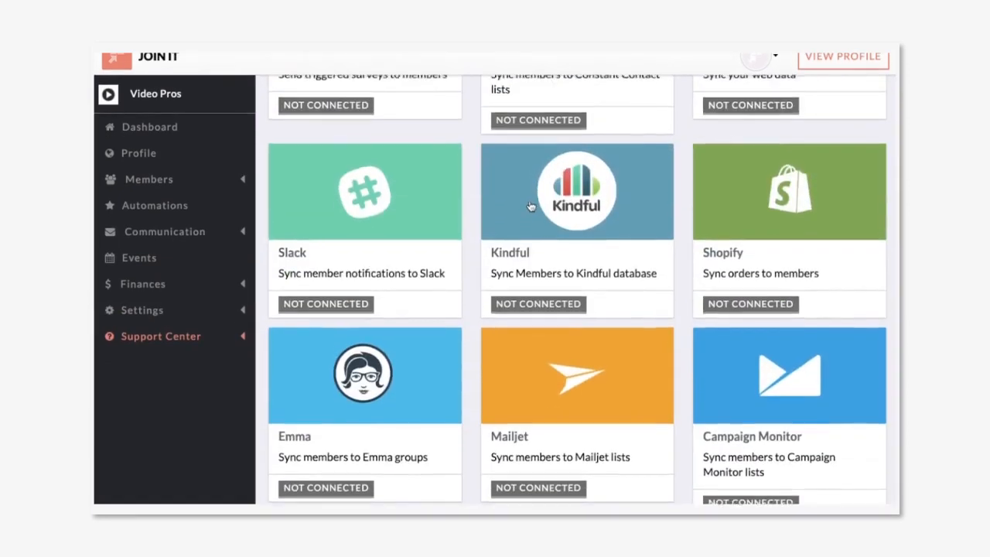
scroll("up", 3)
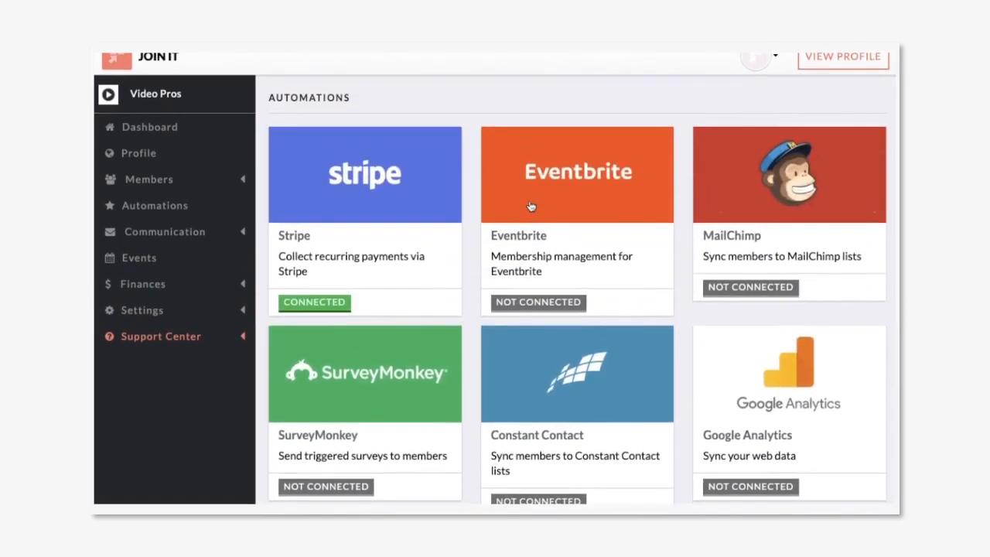
mouse_move(392, 210)
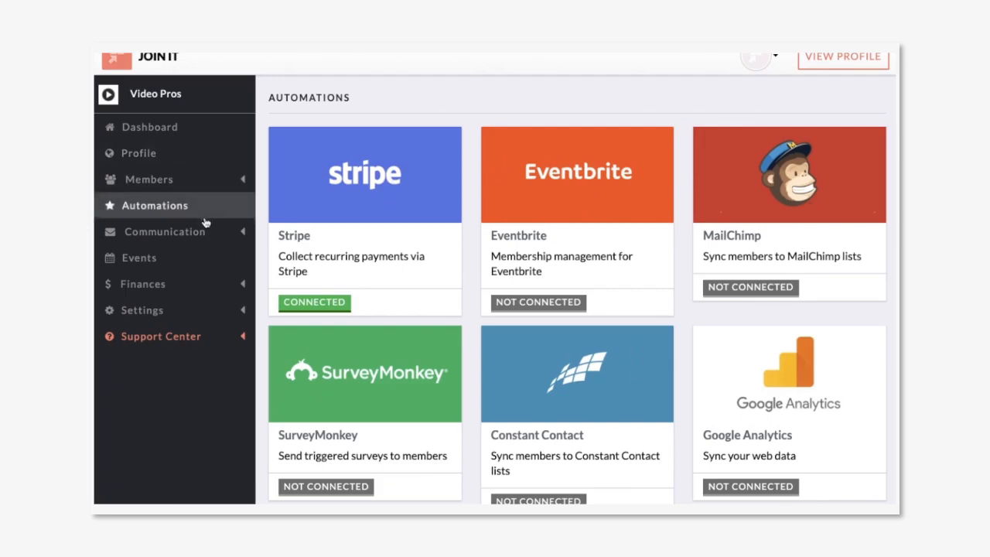
left_click(165, 231)
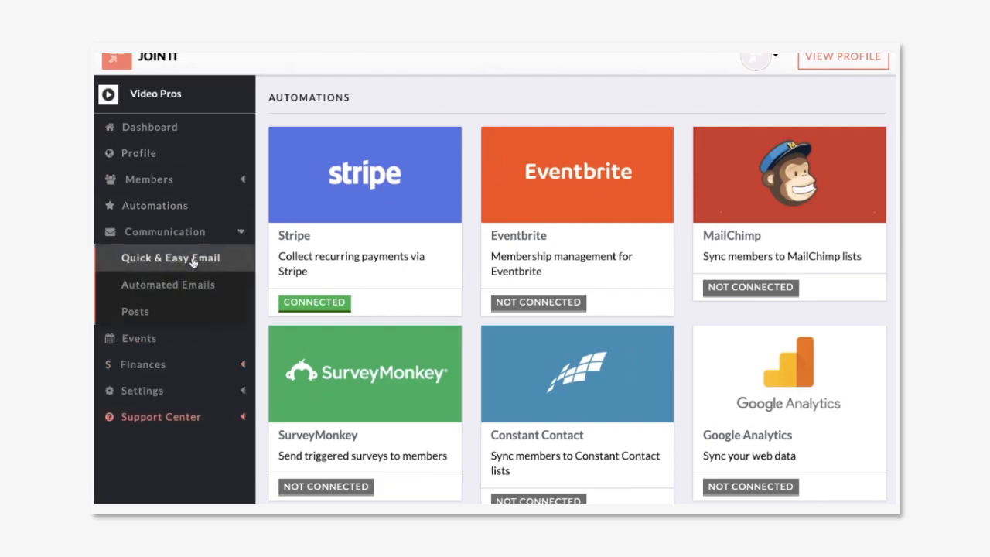
left_click(171, 258)
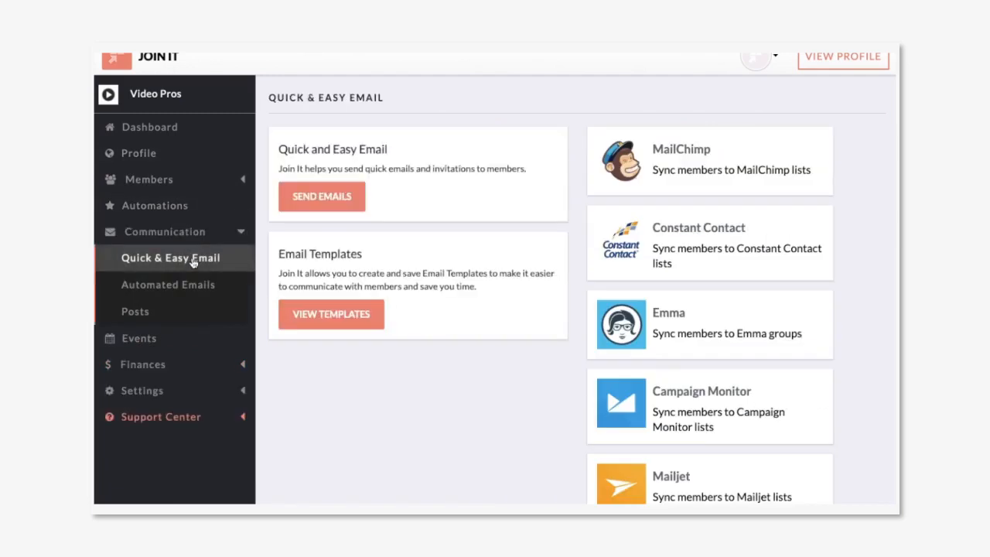
Step: Open the Send Emails composer and scroll through it
left_click(322, 195)
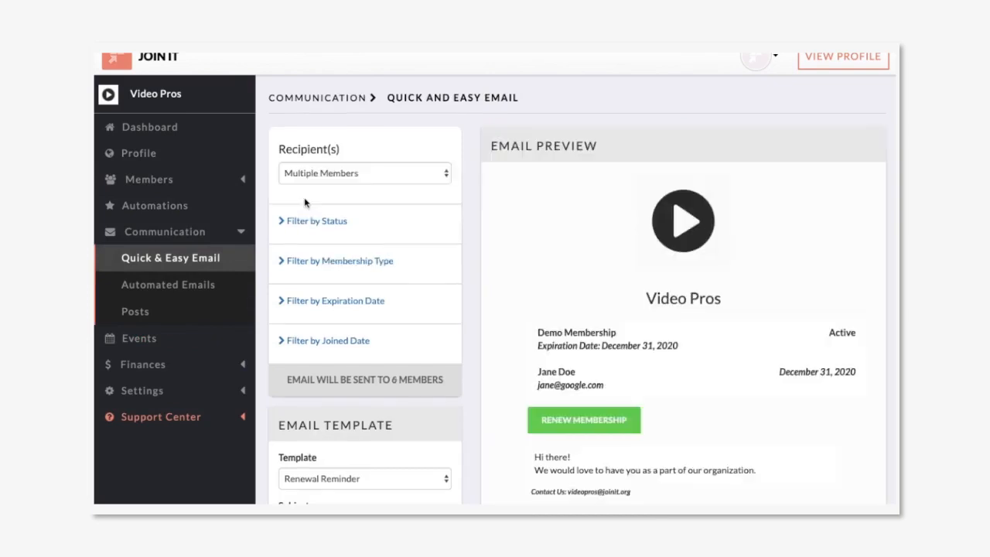
scroll("down", 3)
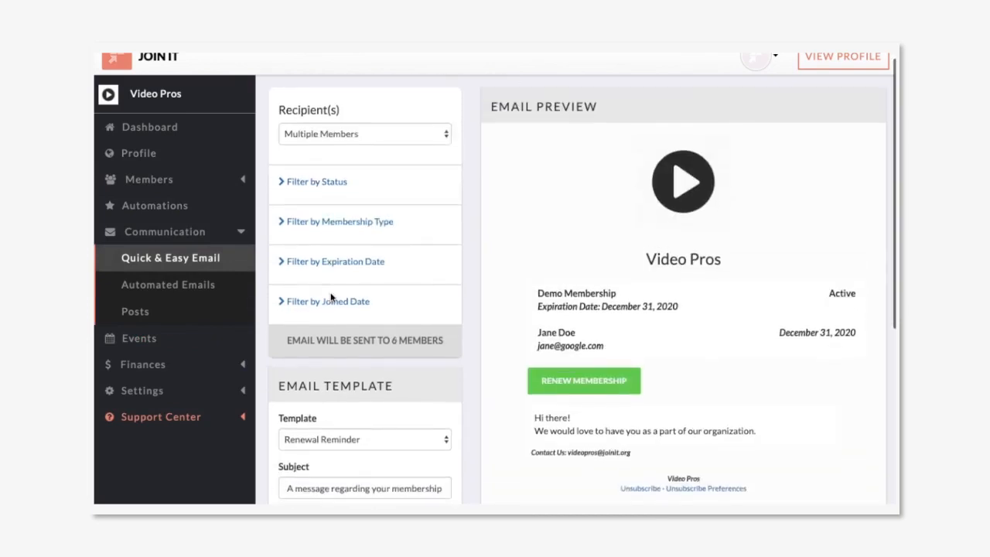
scroll("down", 3)
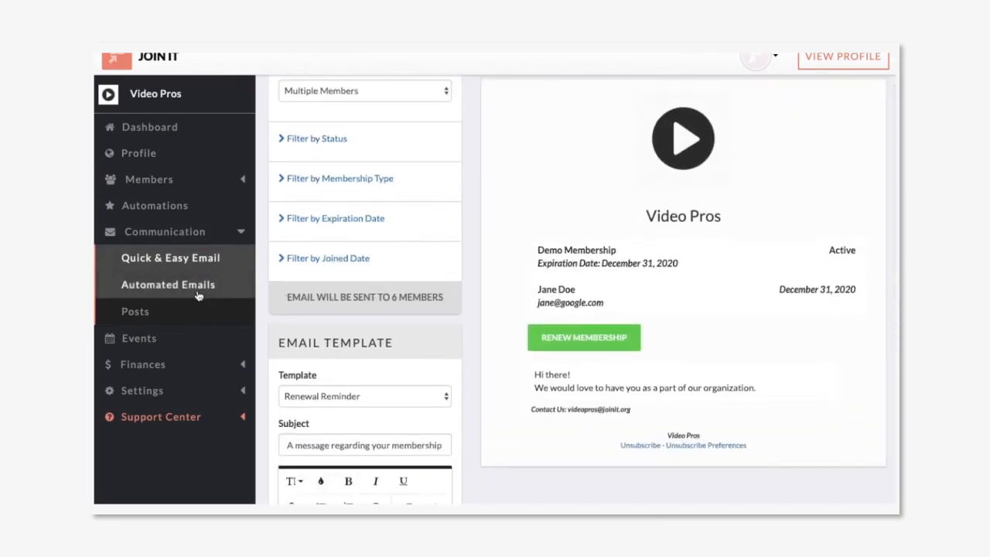
Step: Open Communication > Automated Emails and browse confirmations, reminders and payment notices
left_click(167, 284)
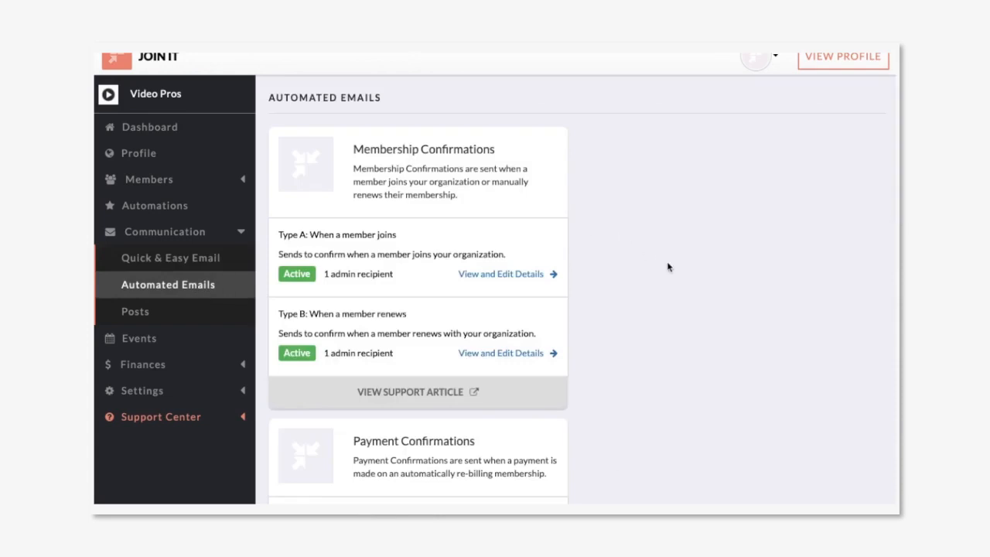
scroll("down", 3)
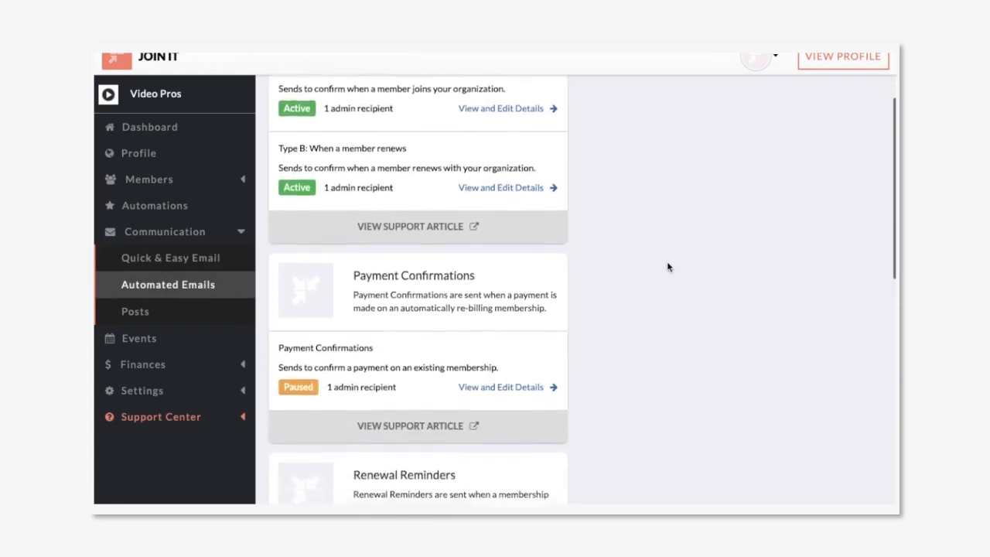
scroll("down", 3)
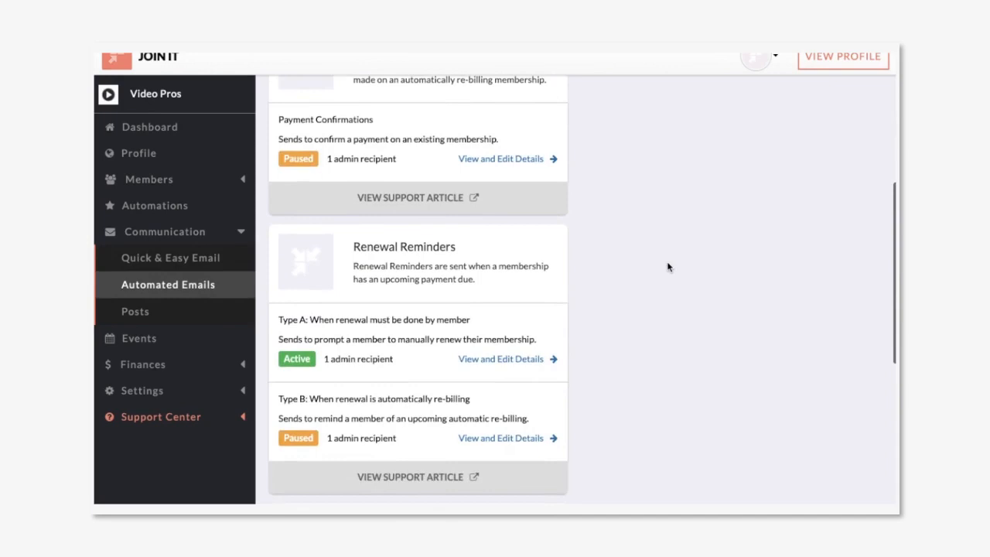
scroll("down", 3)
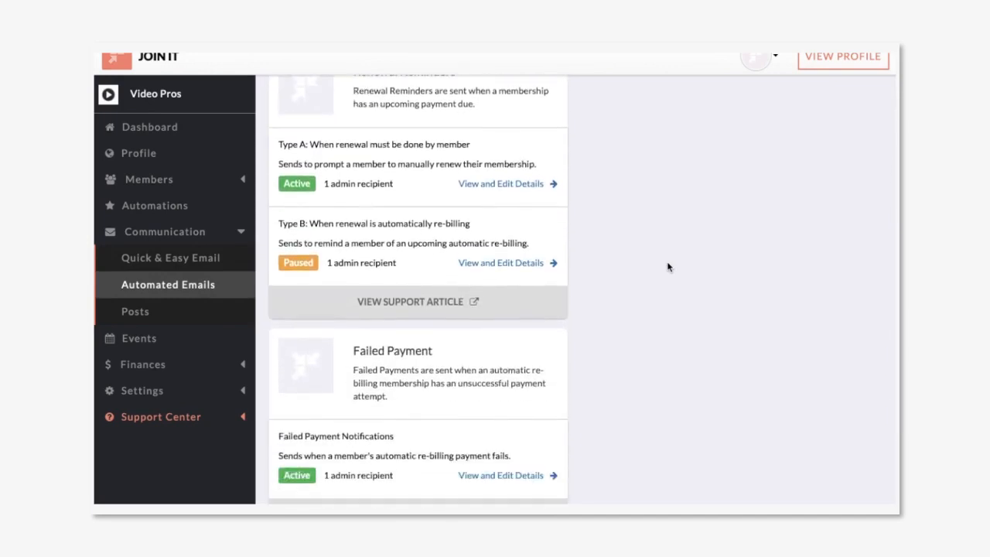
scroll("down", 3)
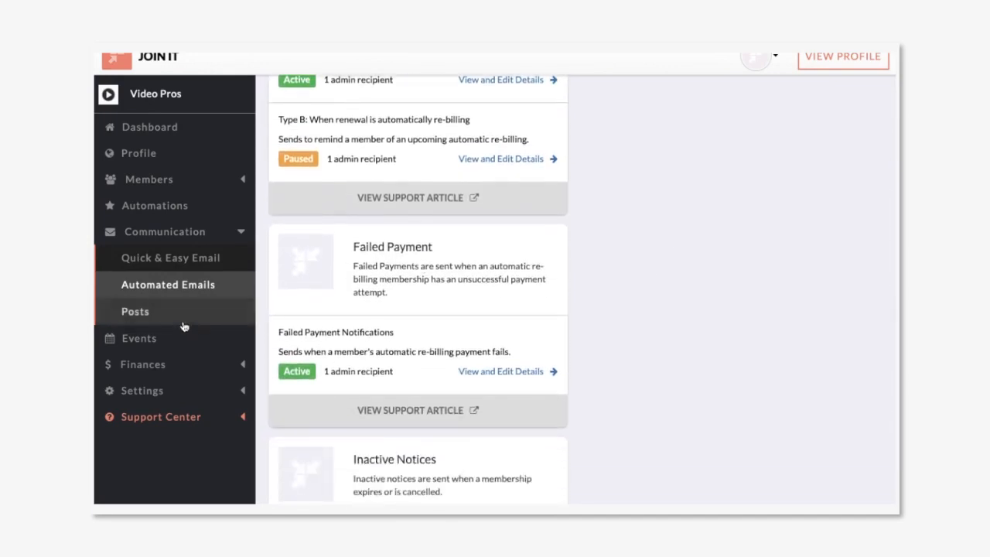
Step: Open the Events page, then expand the Finances and Settings submenus
left_click(139, 338)
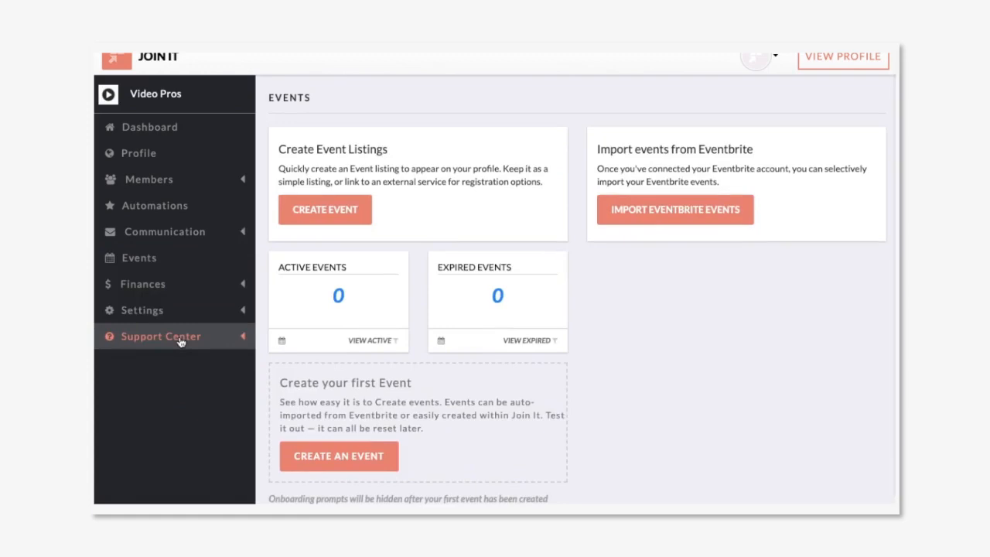
mouse_move(491, 277)
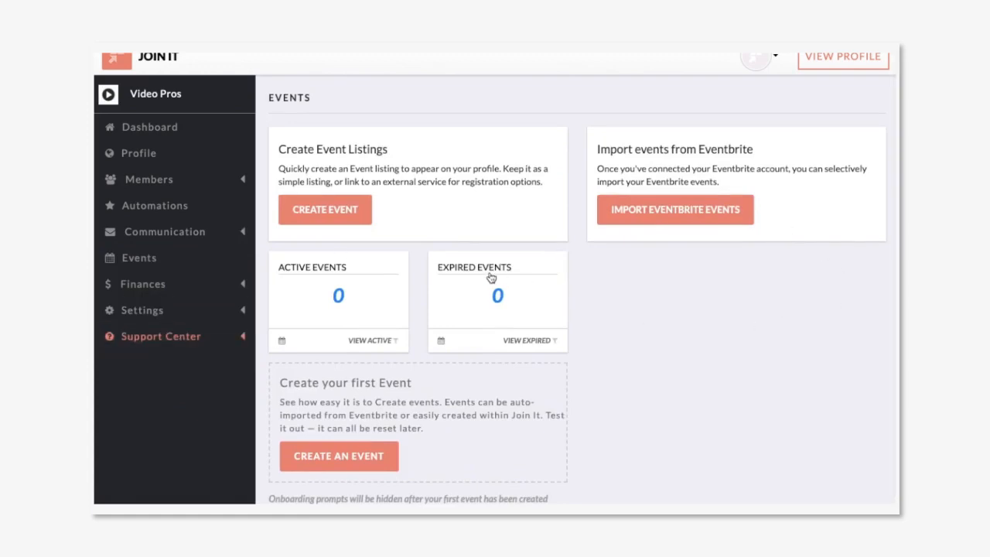
left_click(144, 284)
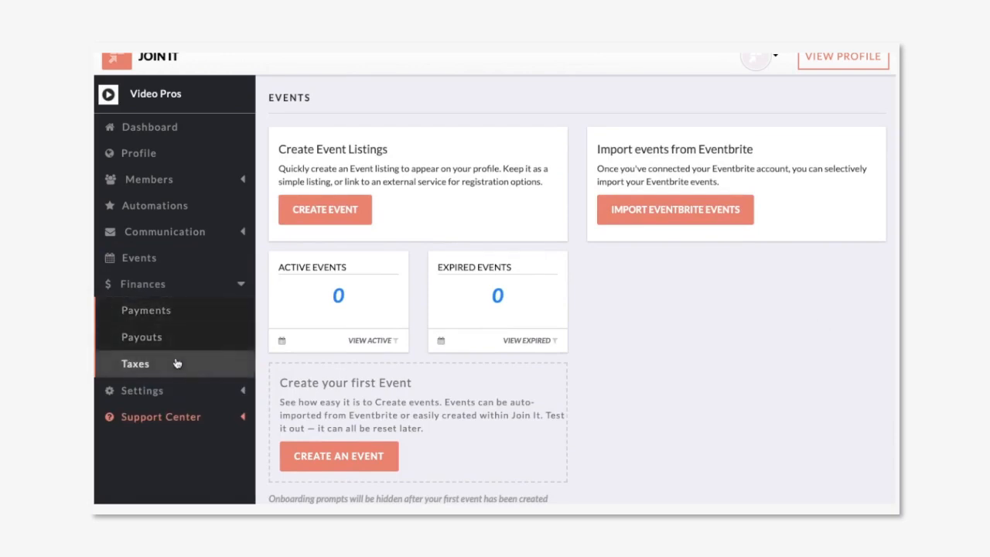
left_click(143, 311)
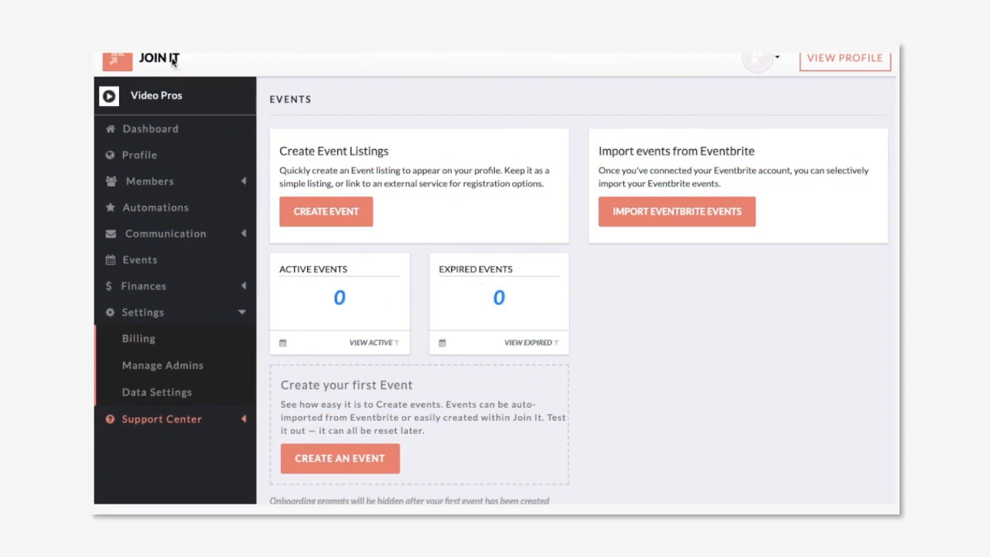
left_click(150, 128)
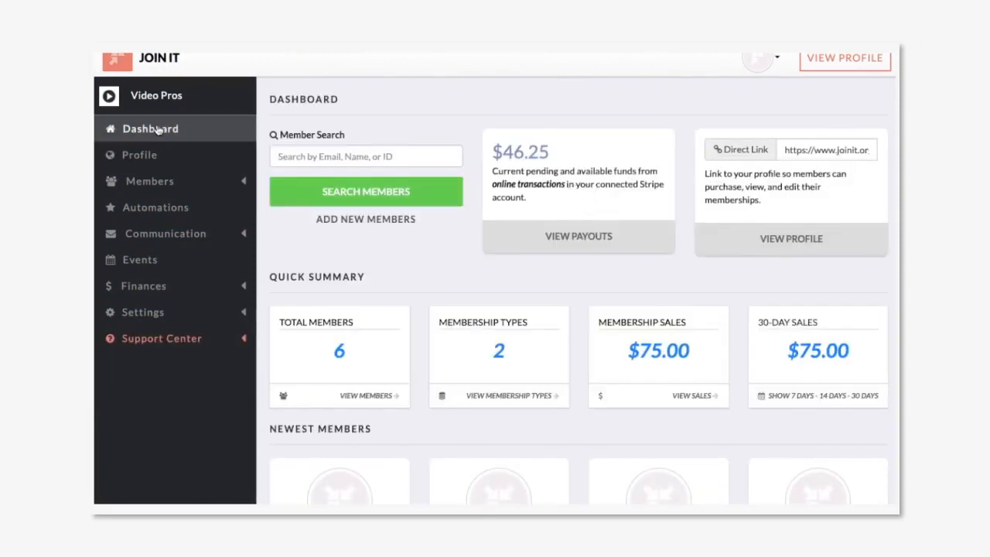
mouse_move(499, 152)
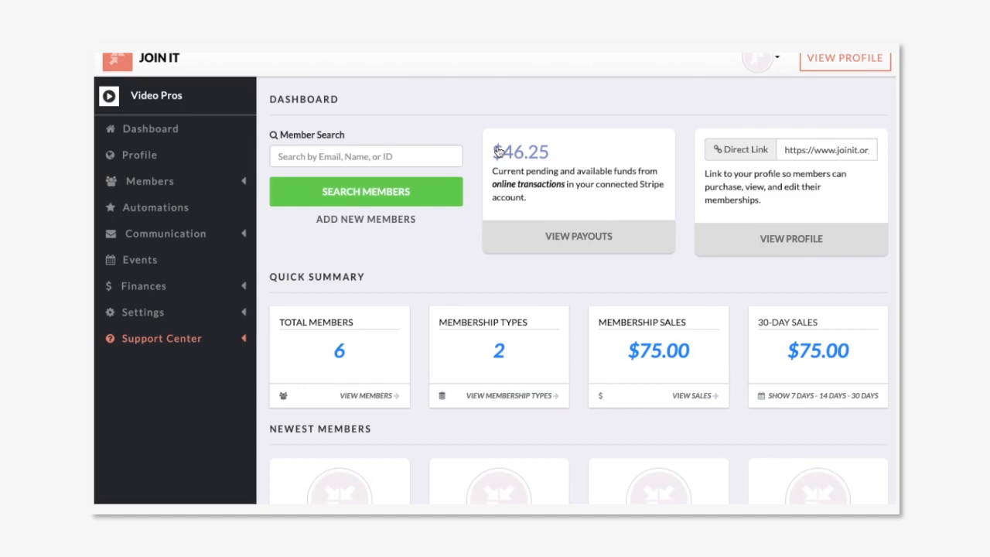
mouse_move(637, 193)
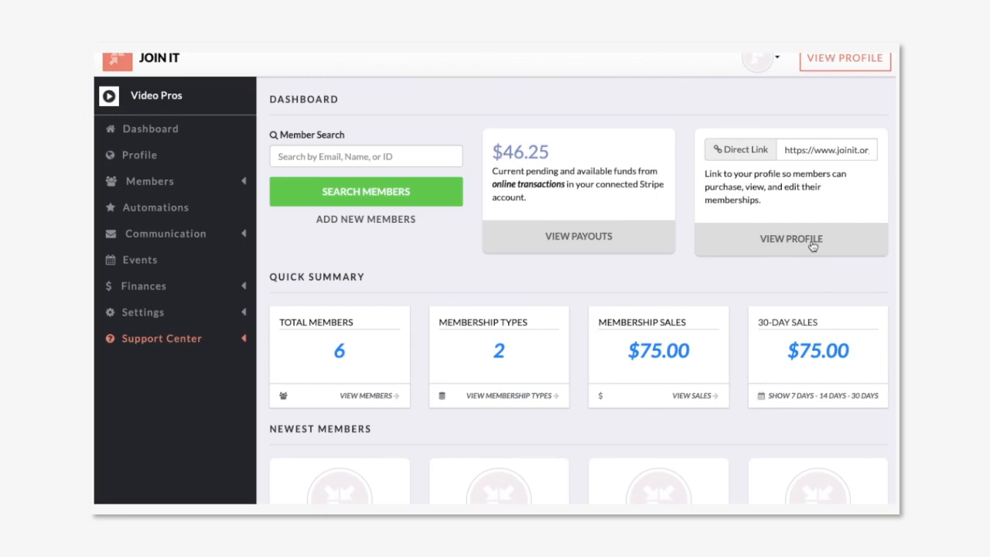
mouse_move(841, 69)
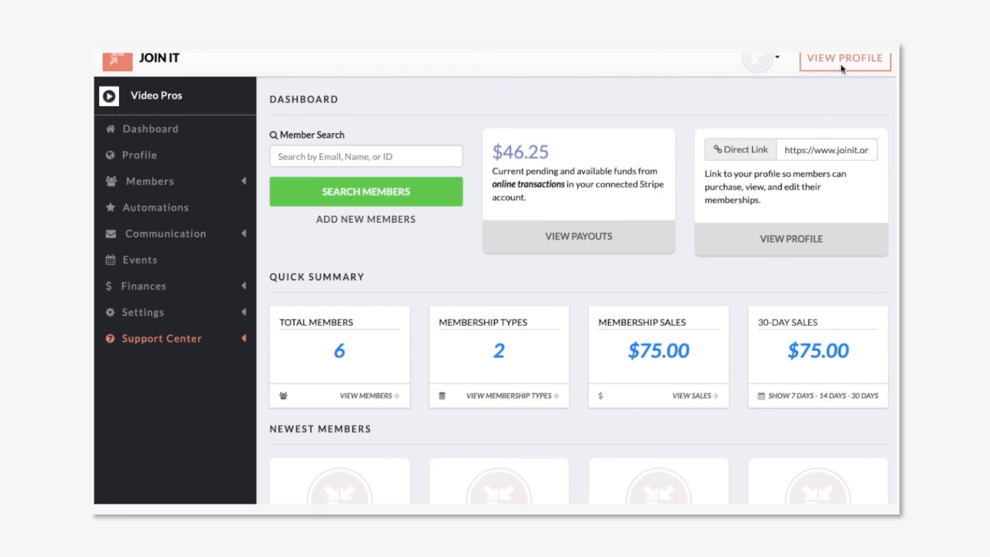
Step: Open the Video Pros public profile and scroll to Silver Circle ($25) and Gold Circle ($50)
left_click(844, 58)
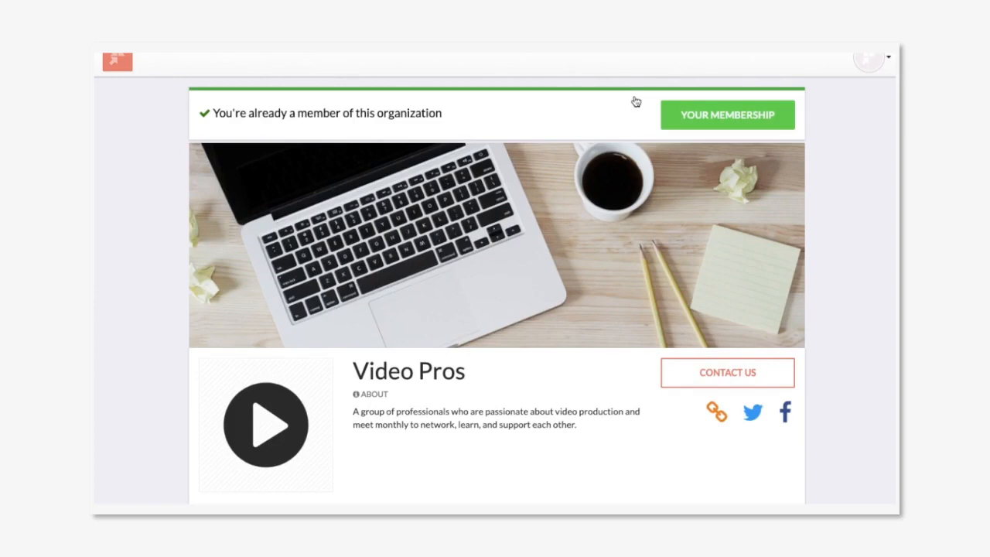
scroll("down", 3)
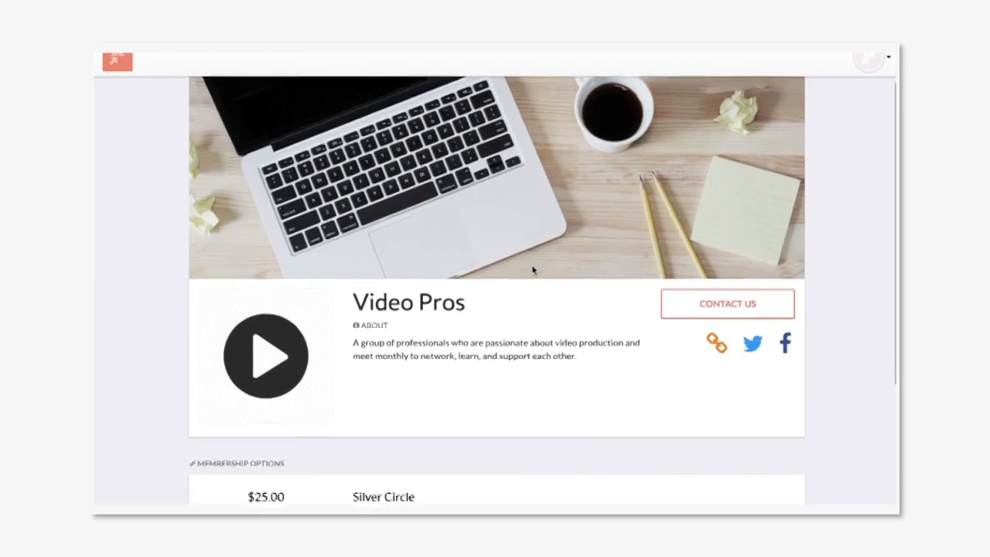
scroll("down", 3)
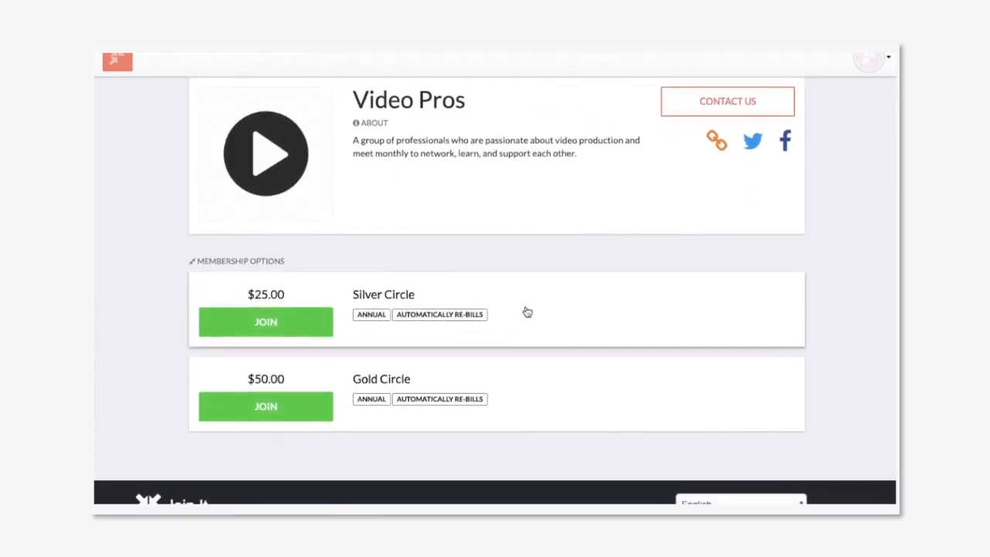
mouse_move(525, 318)
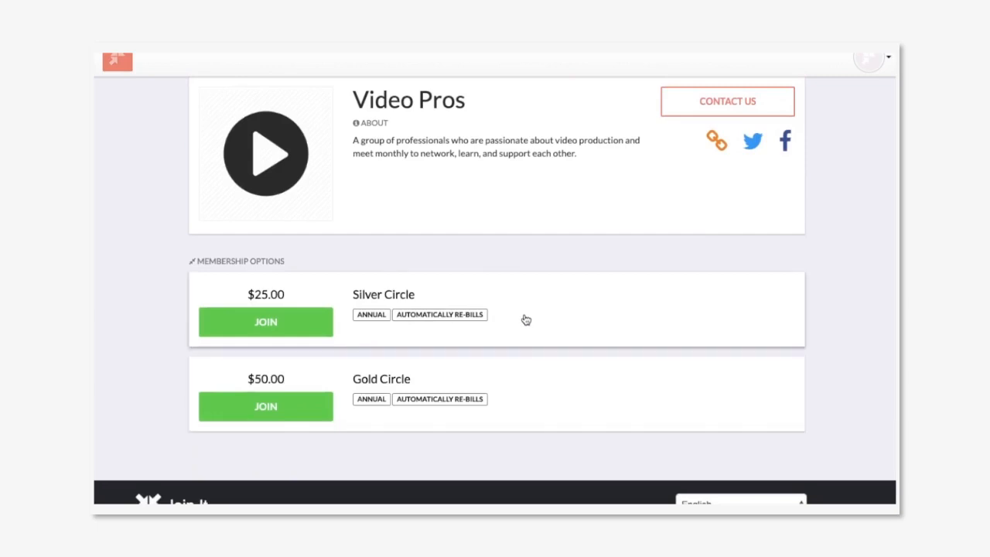
Step: Join Silver Circle, enter the member's name and card details, and submit the $25.00 payment
left_click(265, 322)
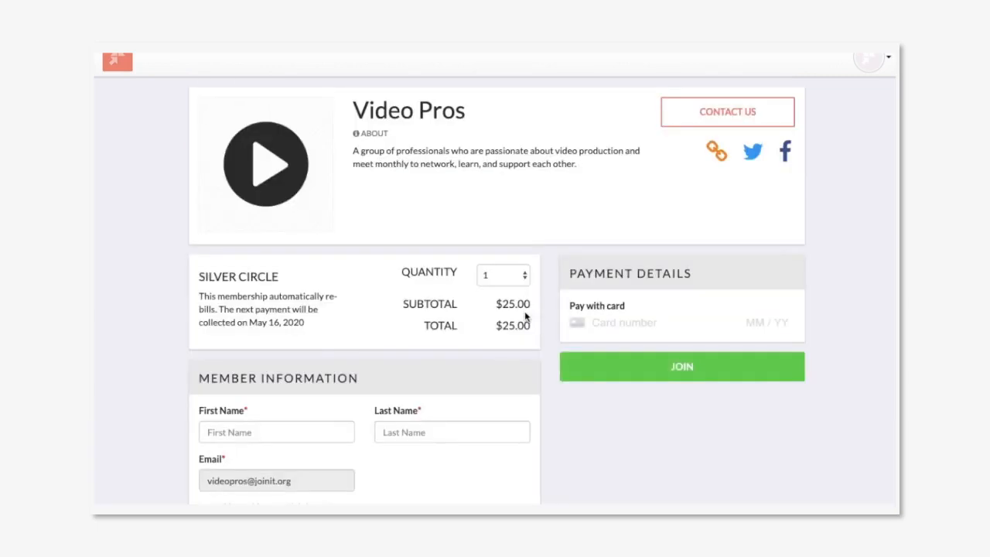
mouse_move(478, 81)
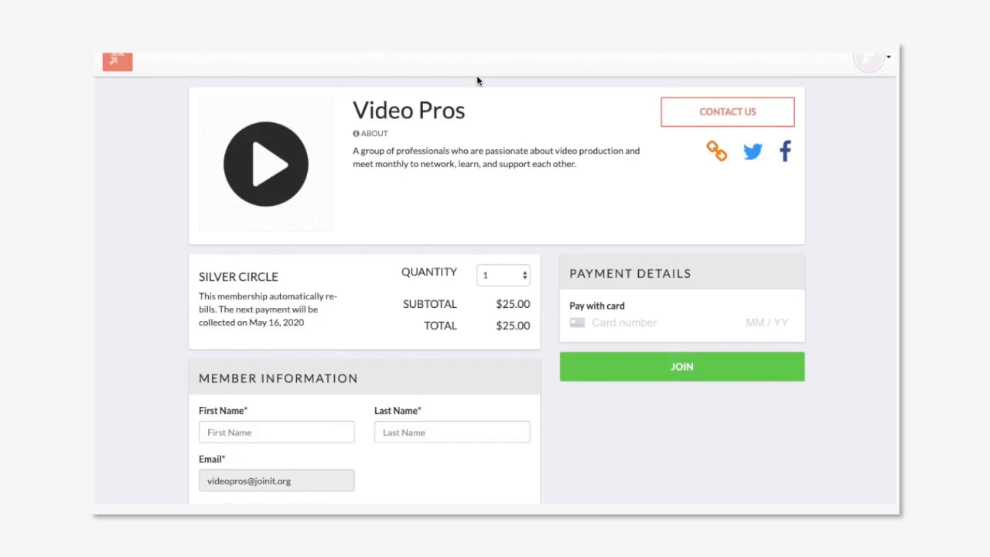
scroll("down", 3)
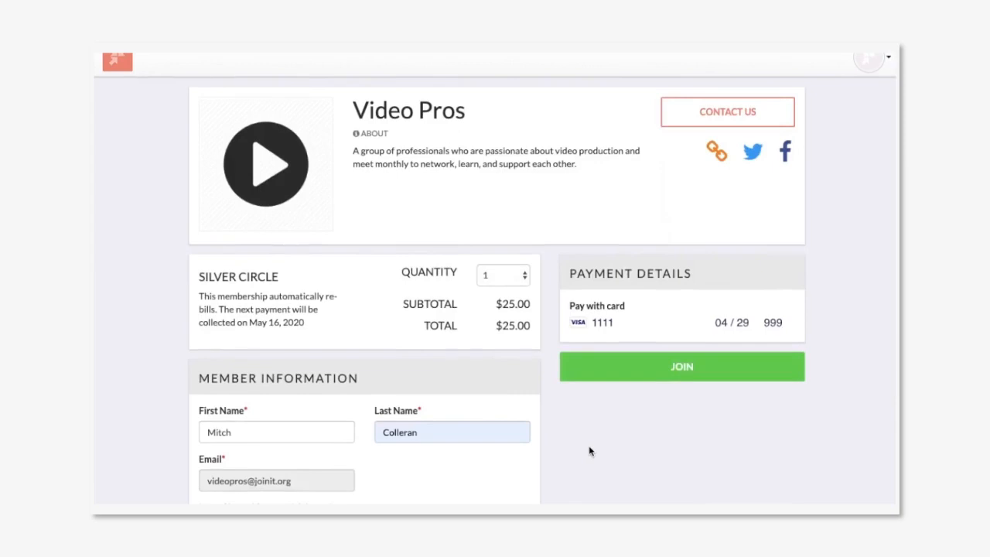
scroll("down", 3)
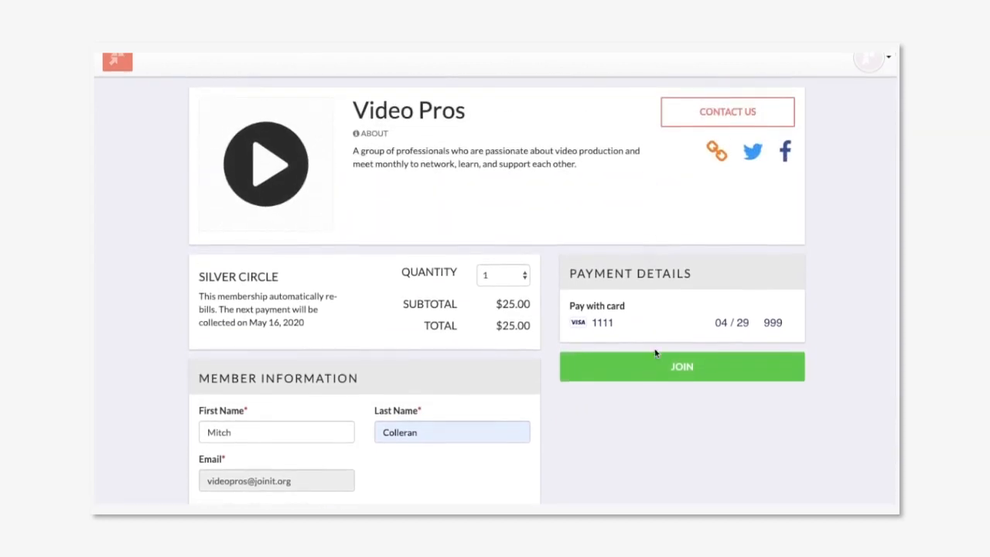
left_click(681, 366)
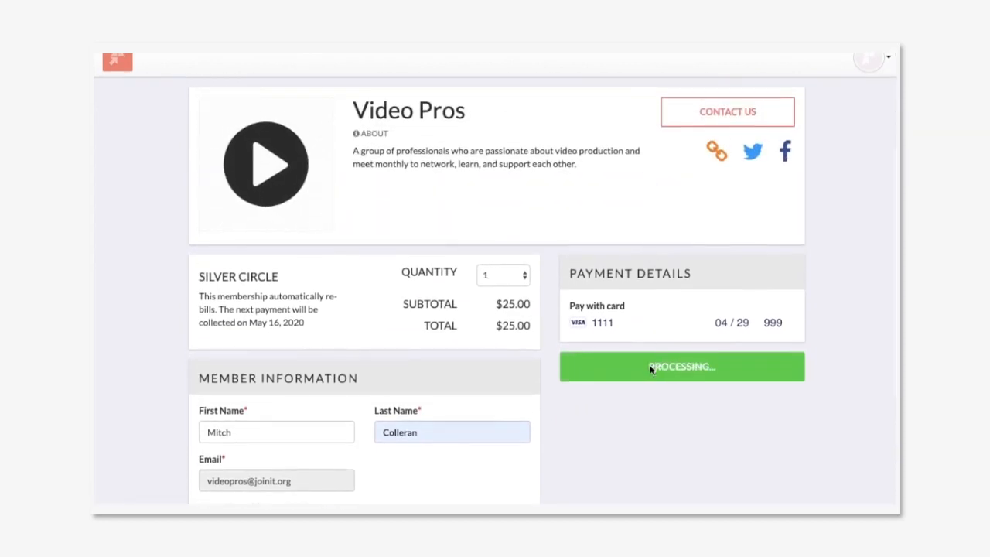
left_click(681, 366)
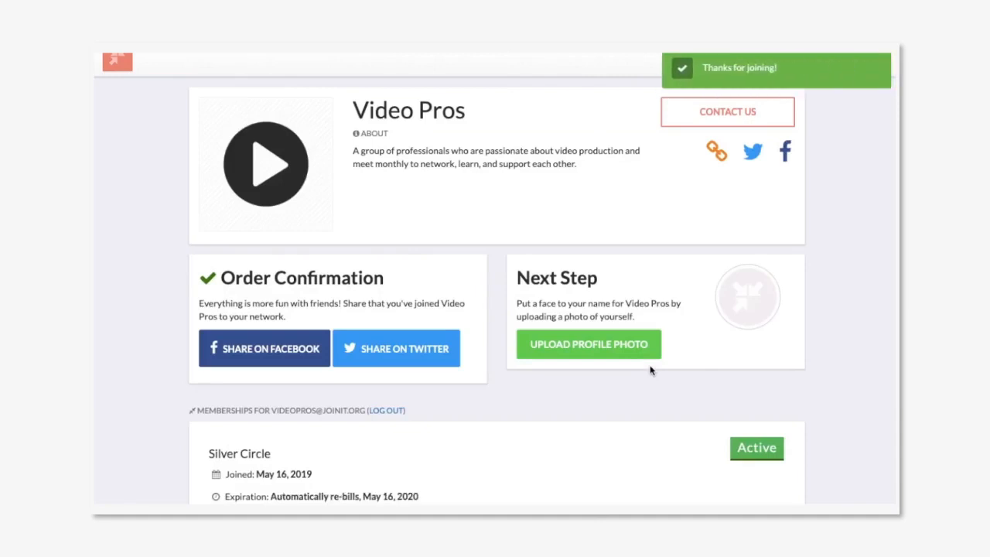
scroll("down", 3)
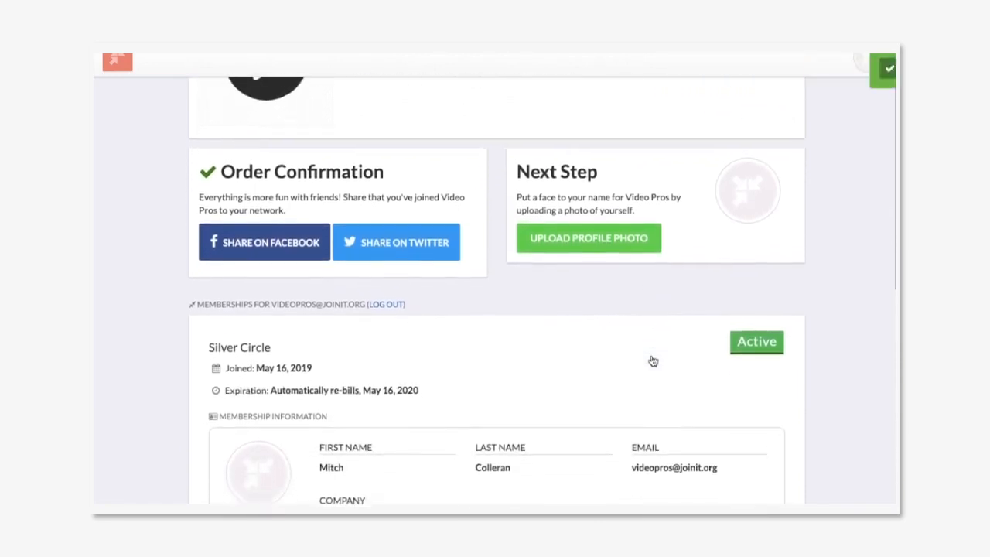
scroll("down", 3)
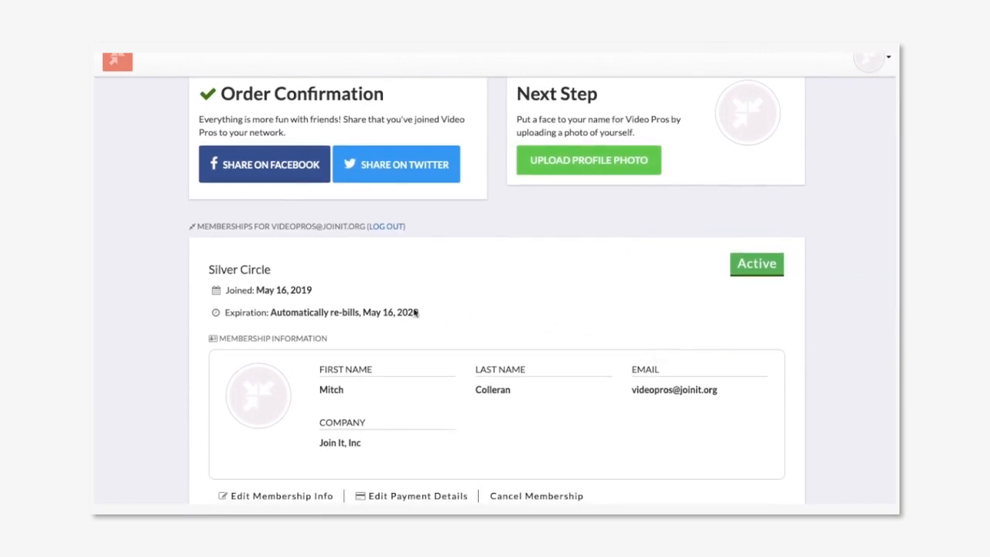
mouse_move(509, 327)
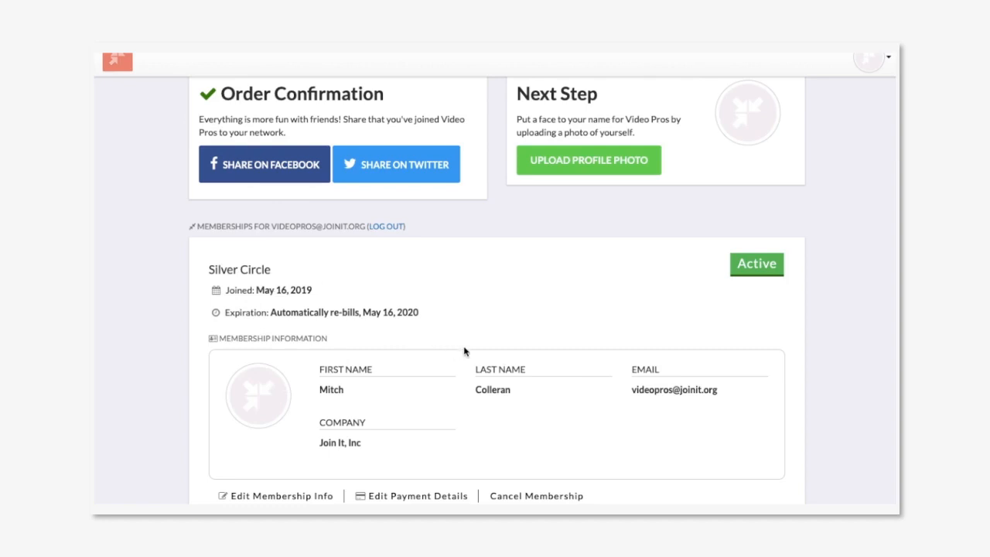
scroll("down", 3)
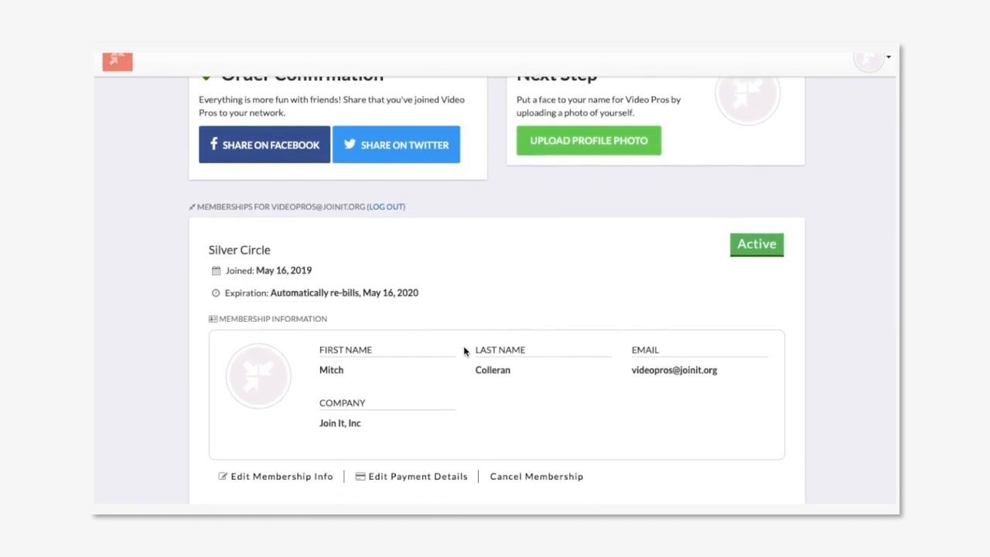
mouse_move(387, 415)
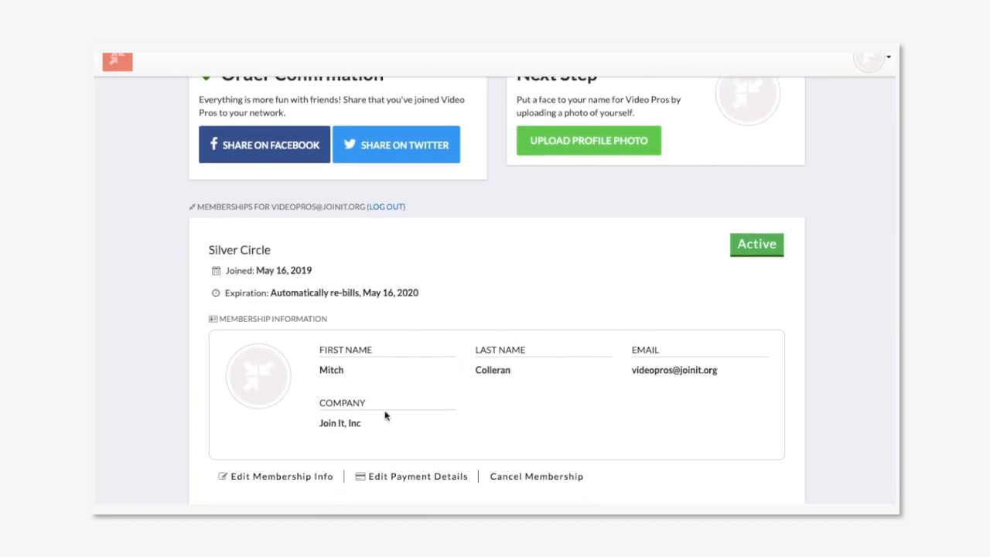
mouse_move(352, 475)
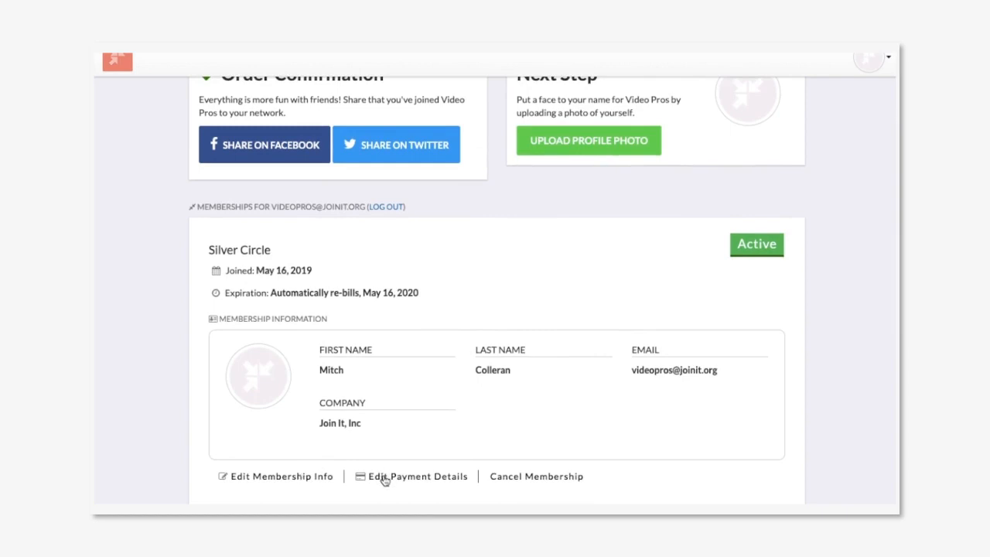
mouse_move(516, 482)
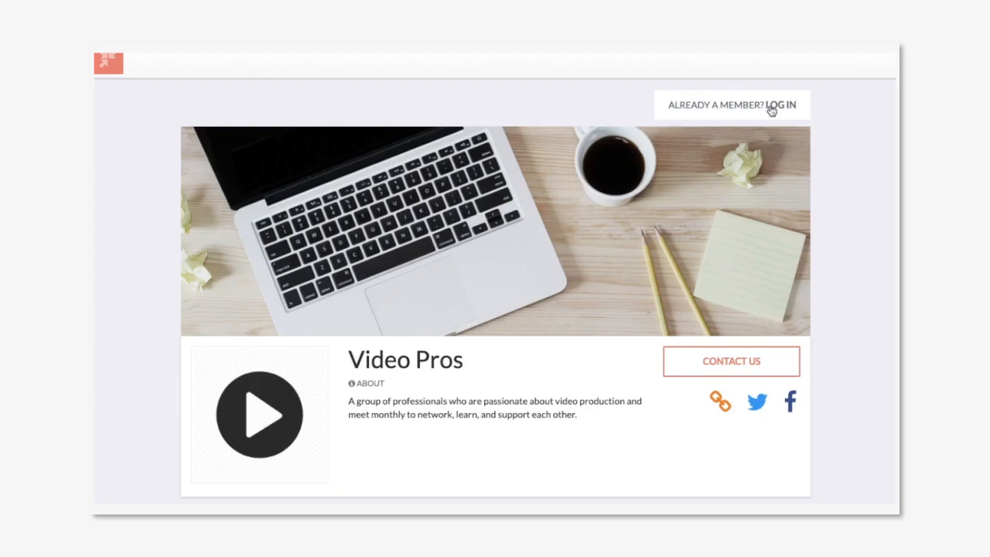
left_click(788, 105)
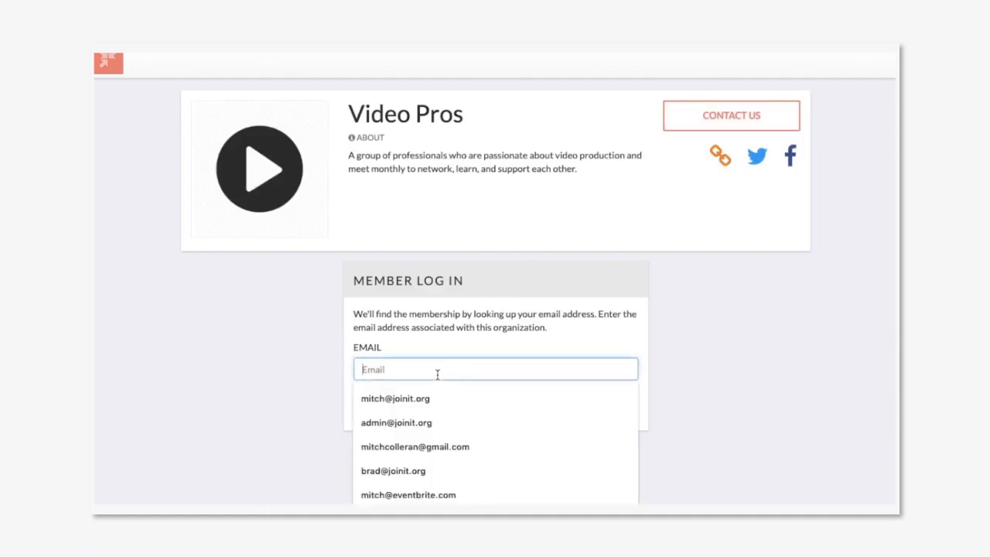
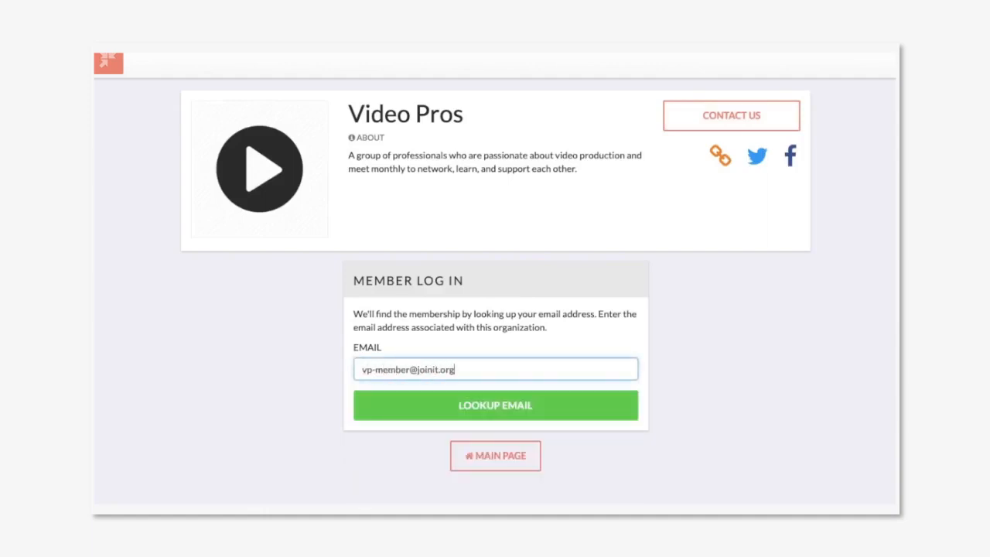
left_click(495, 405)
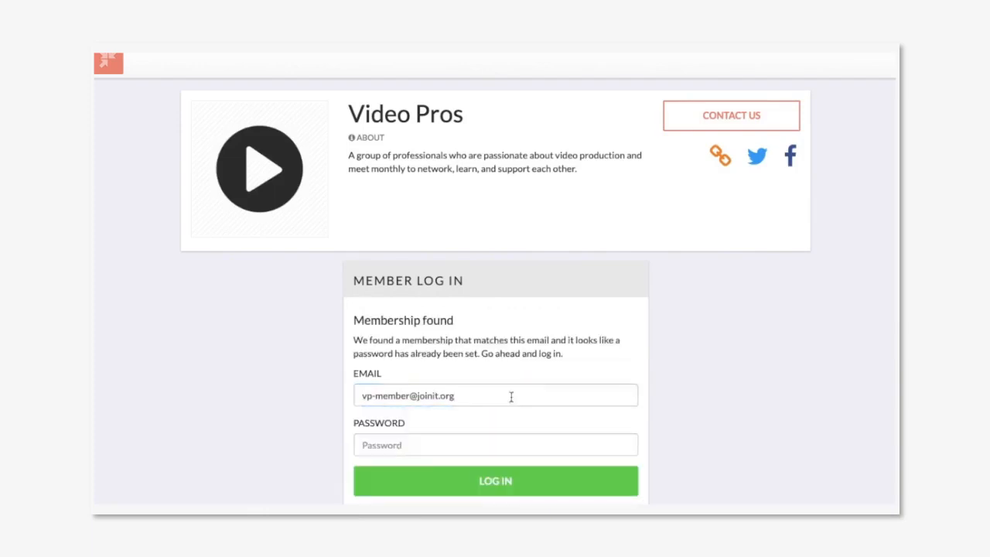
scroll("down", 3)
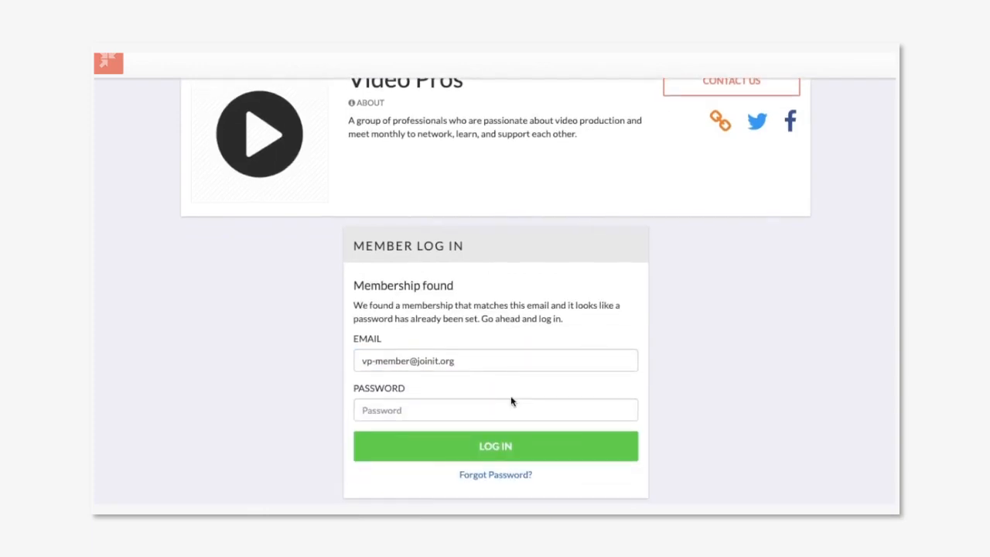
left_click(495, 410)
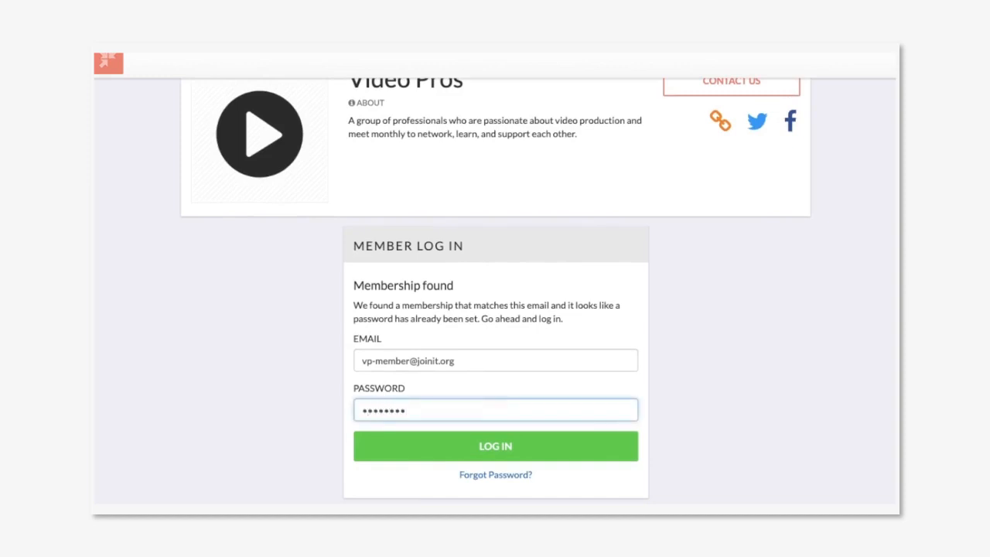
mouse_move(525, 446)
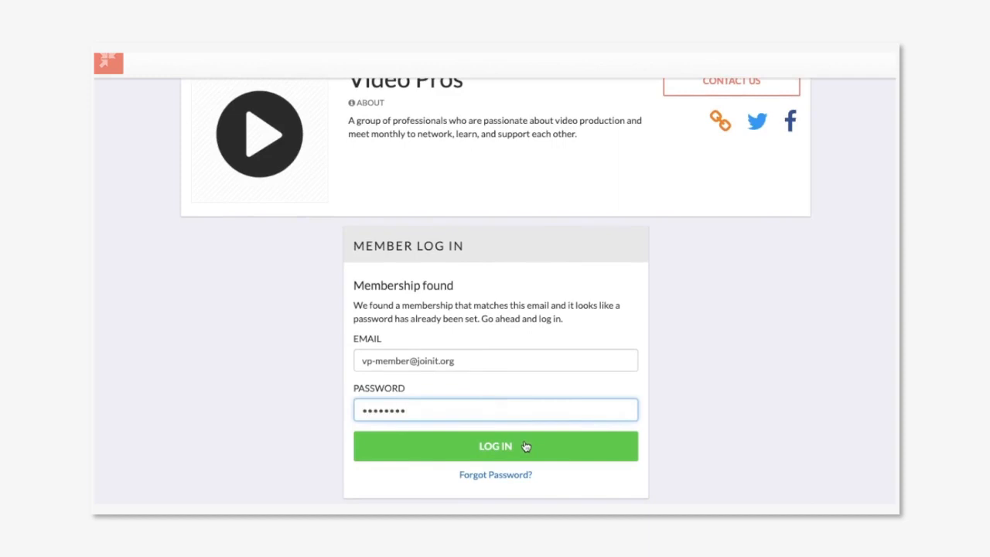
left_click(495, 445)
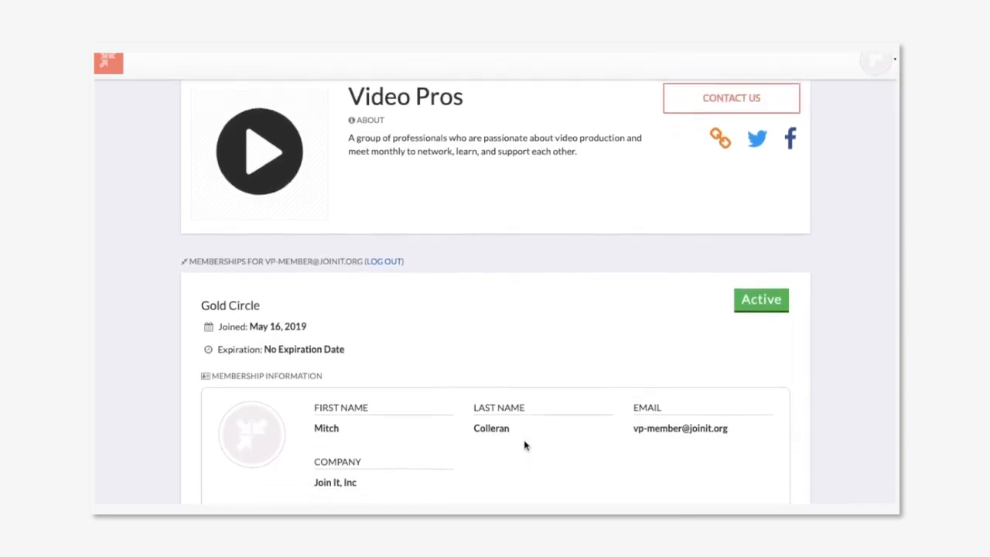
scroll("down", 3)
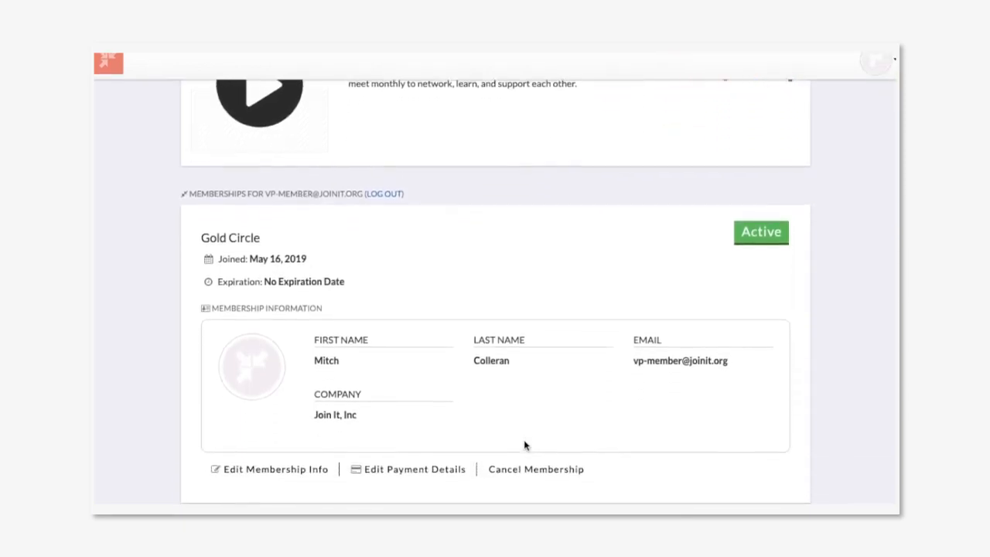